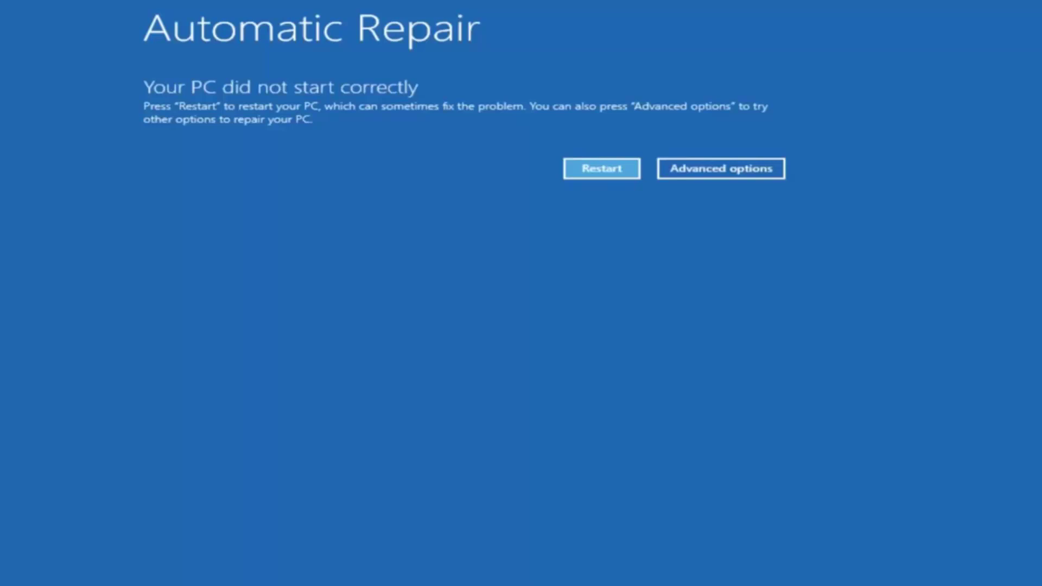
{"action": "mouse_move", "coordinate": [655, 300]}
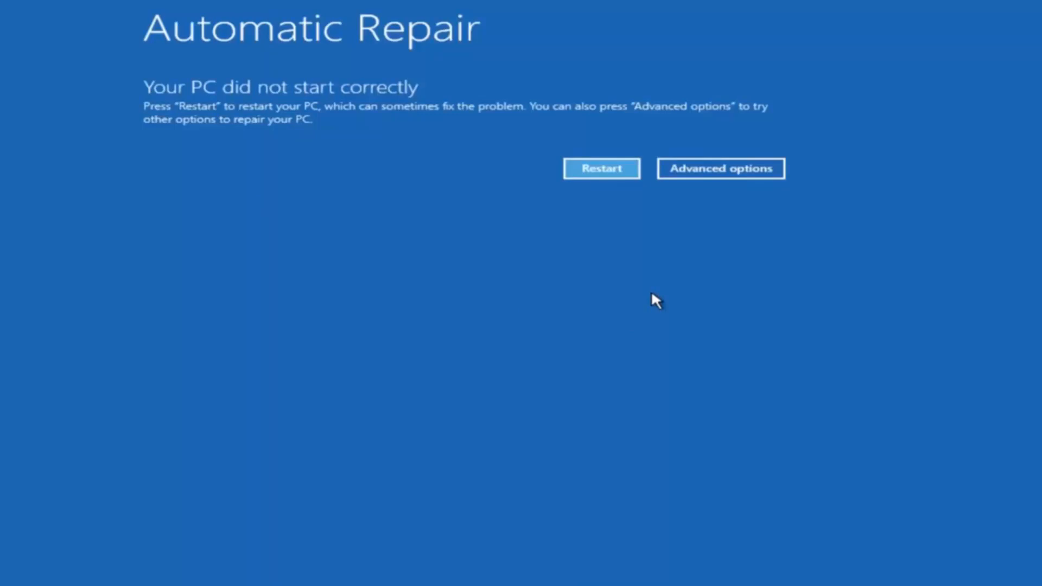
{"action": "mouse_move", "coordinate": [572, 287]}
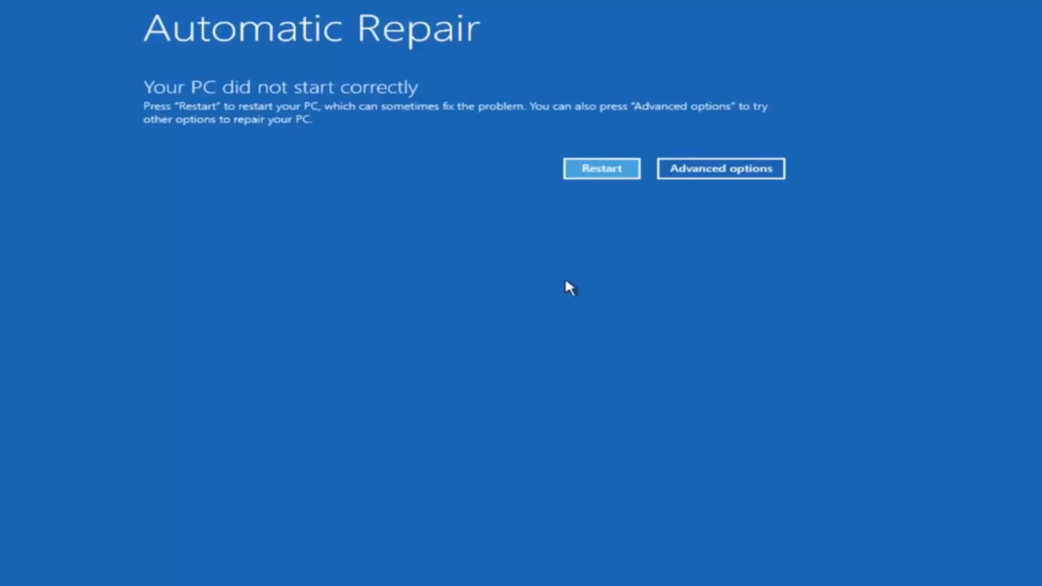
{"action": "mouse_move", "coordinate": [205, 150]}
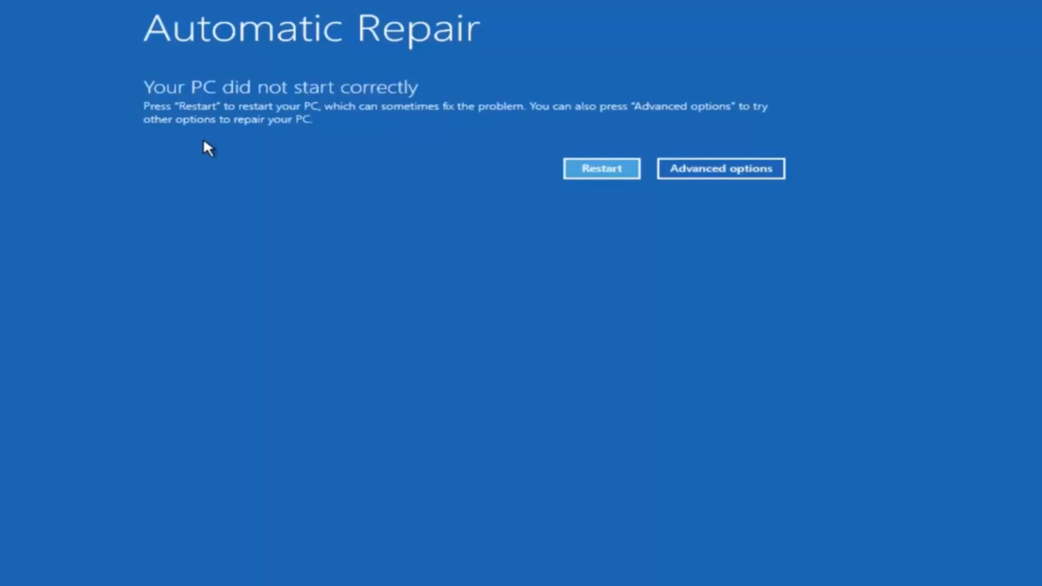
{"action": "mouse_move", "coordinate": [237, 130]}
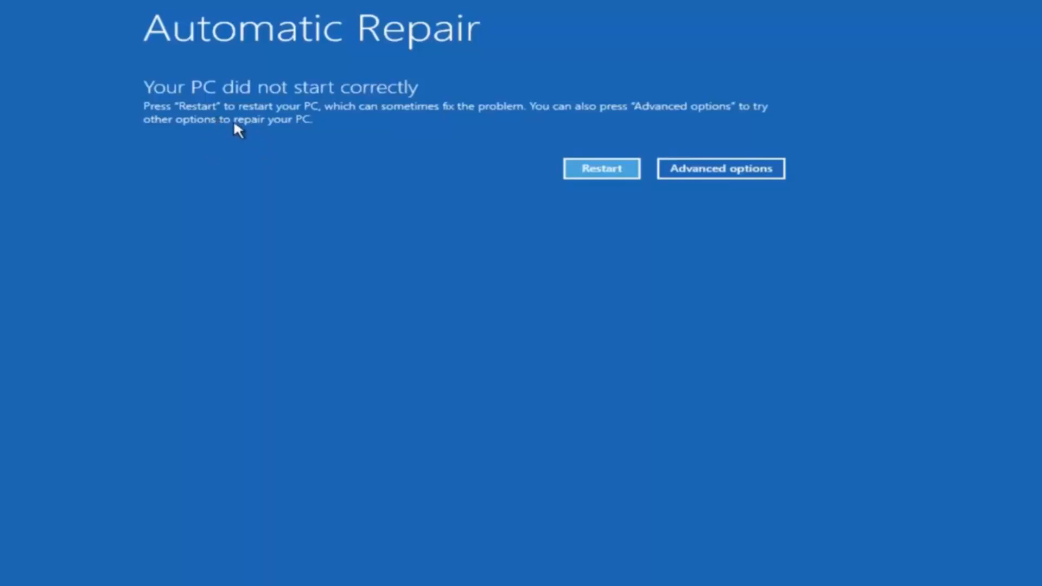
{"action": "mouse_move", "coordinate": [364, 103]}
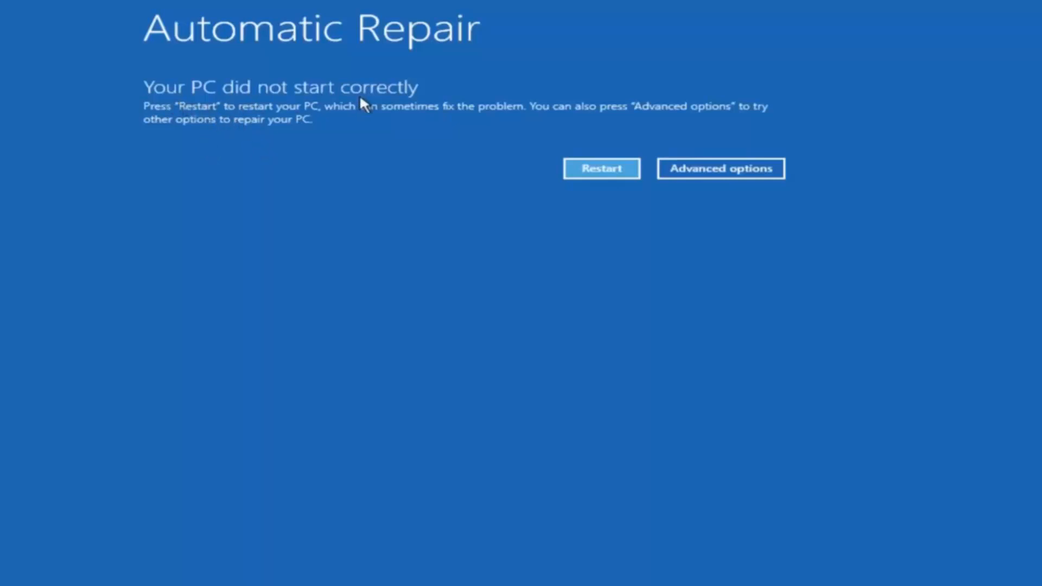
{"action": "mouse_move", "coordinate": [341, 125]}
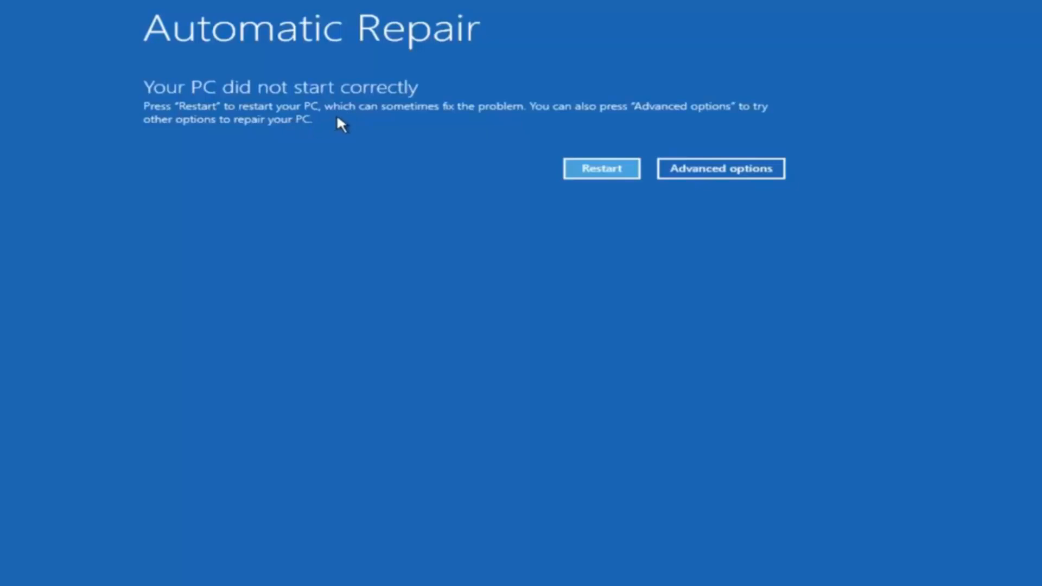
{"action": "mouse_move", "coordinate": [458, 115]}
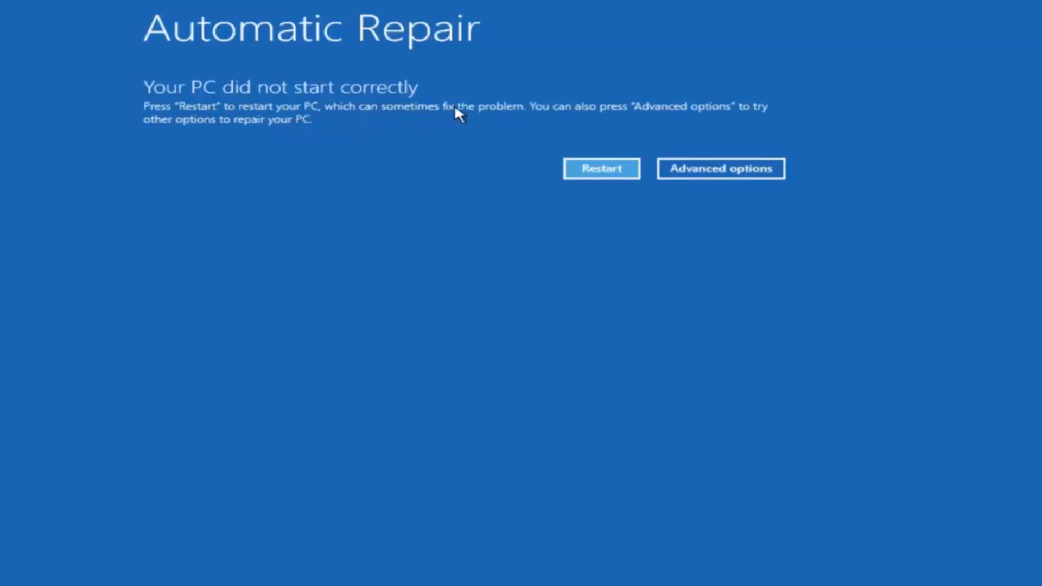
{"action": "mouse_move", "coordinate": [395, 116]}
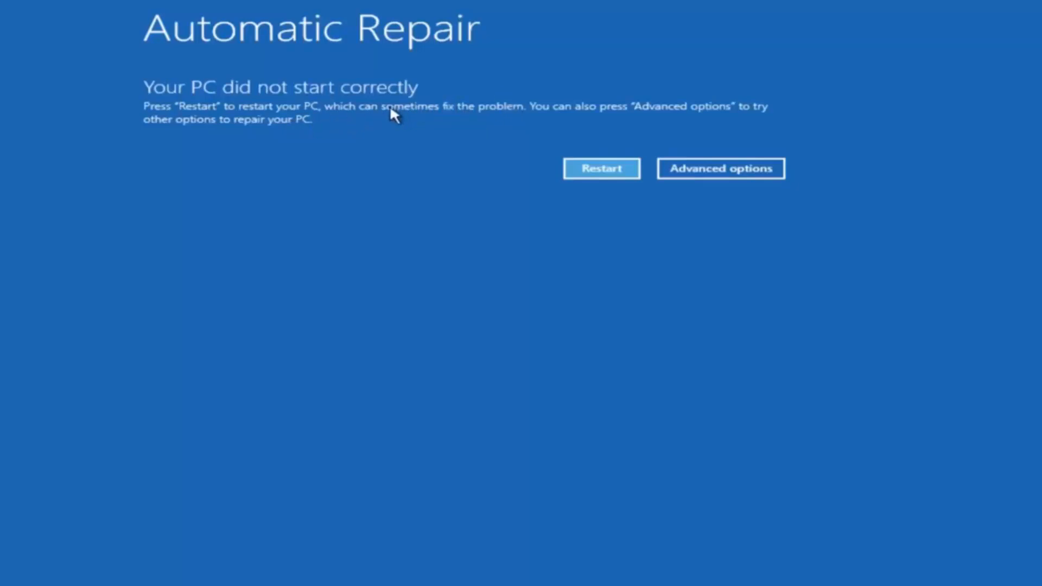
{"action": "mouse_move", "coordinate": [532, 119]}
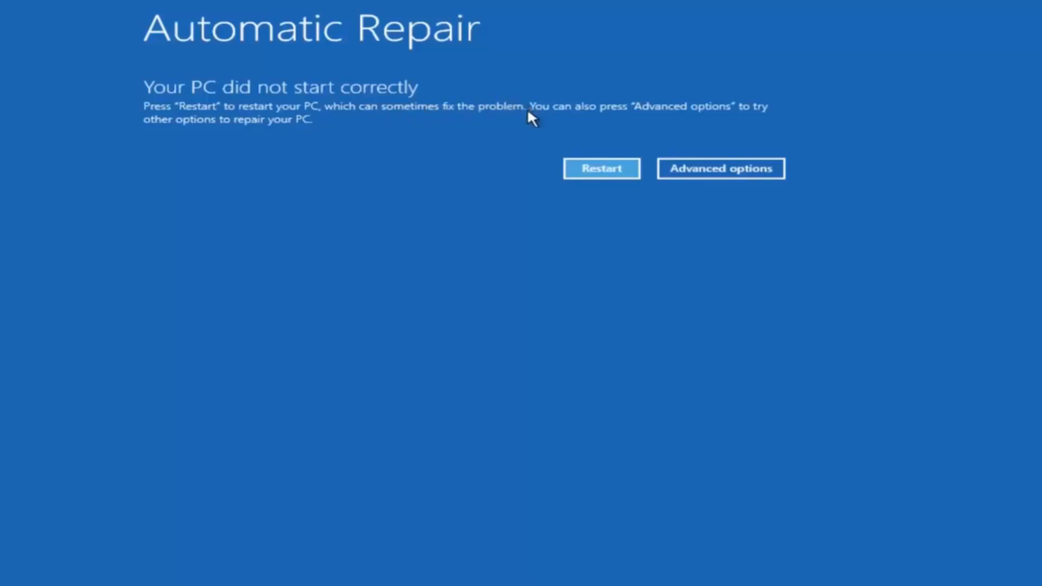
{"action": "mouse_move", "coordinate": [601, 112]}
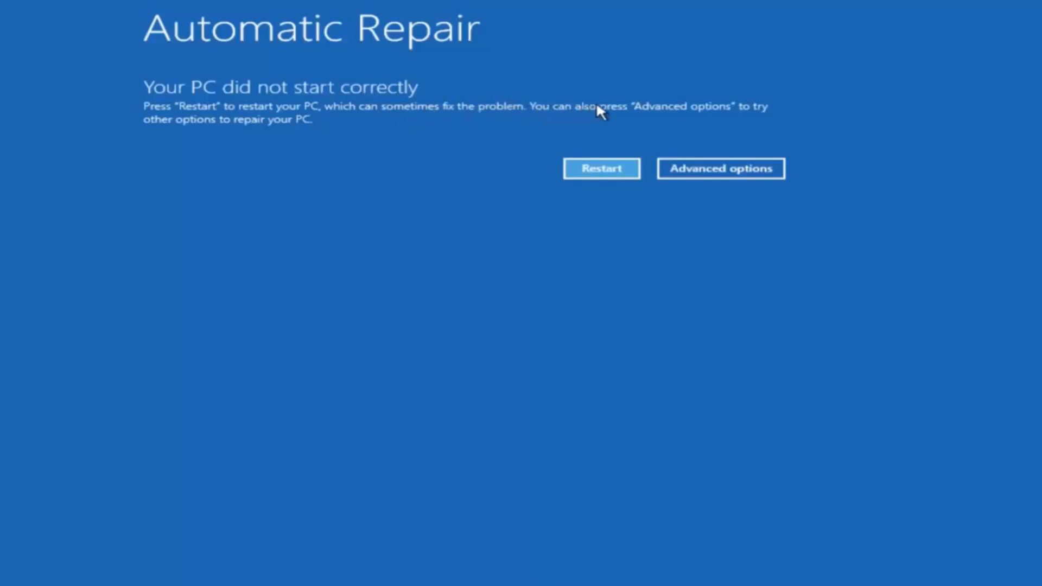
{"action": "mouse_move", "coordinate": [234, 131]}
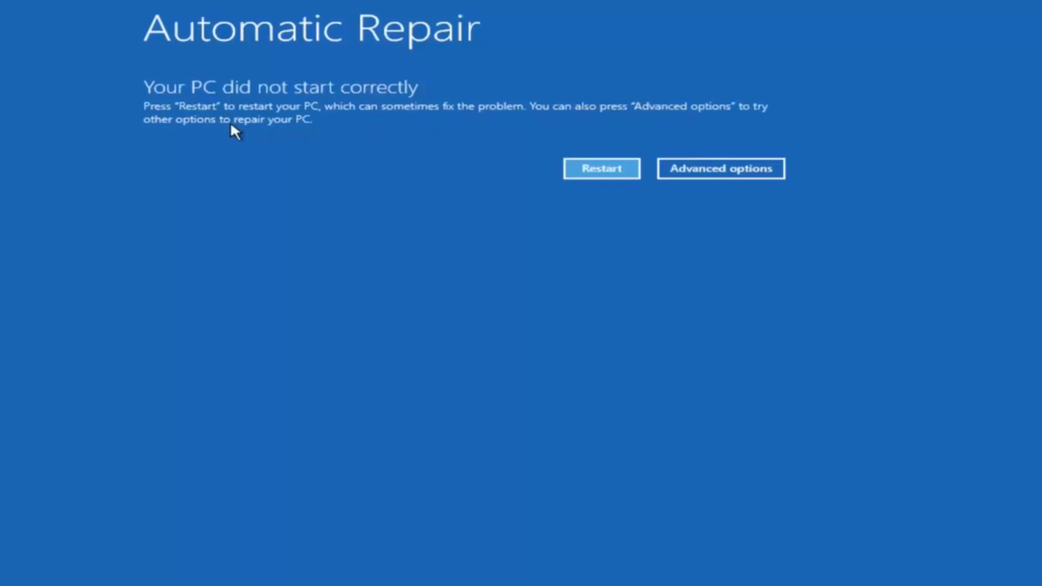
{"action": "mouse_move", "coordinate": [657, 171]}
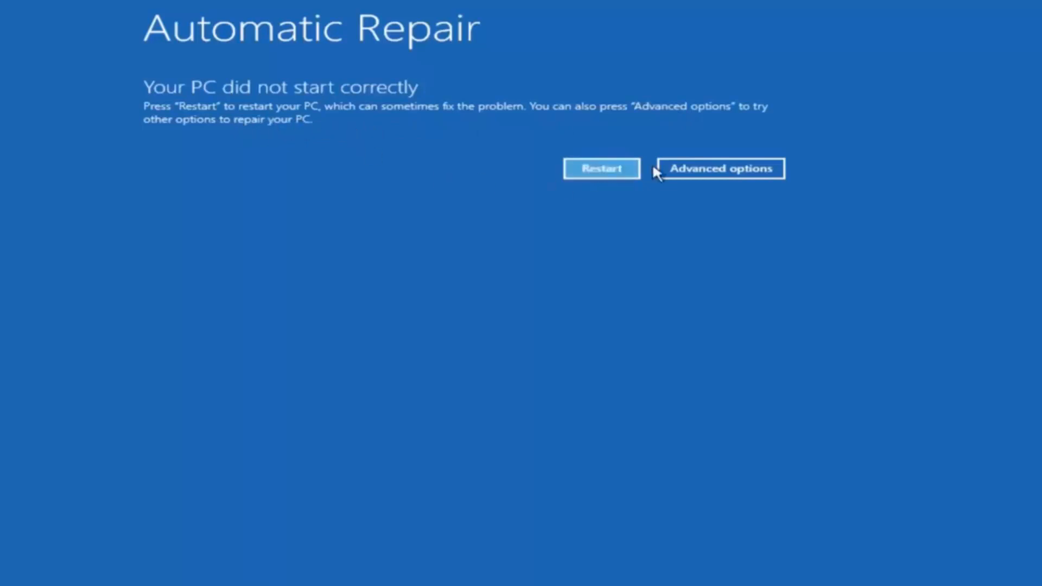
{"action": "mouse_move", "coordinate": [720, 169]}
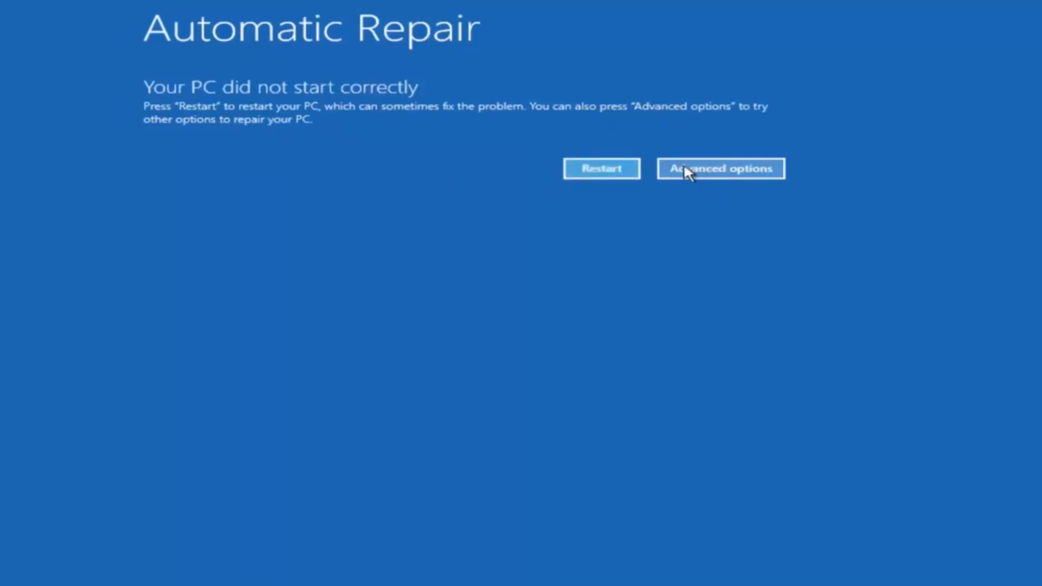
{"action": "mouse_move", "coordinate": [714, 155]}
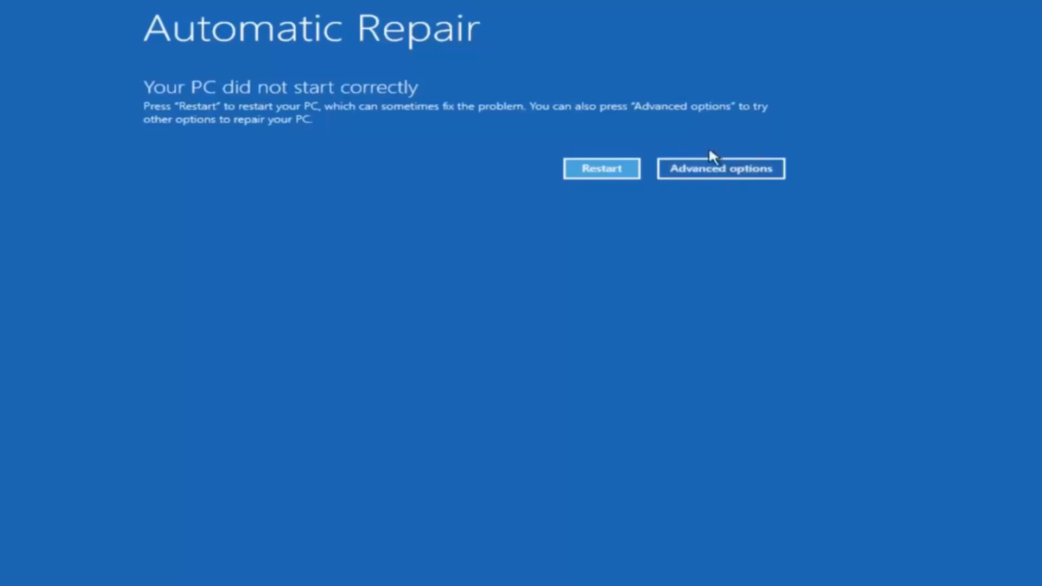
- Go past the Automatic Repair notice to the Troubleshoot screen with Reset this PC and Advanced options
{"action": "left_click", "coordinate": [720, 167]}
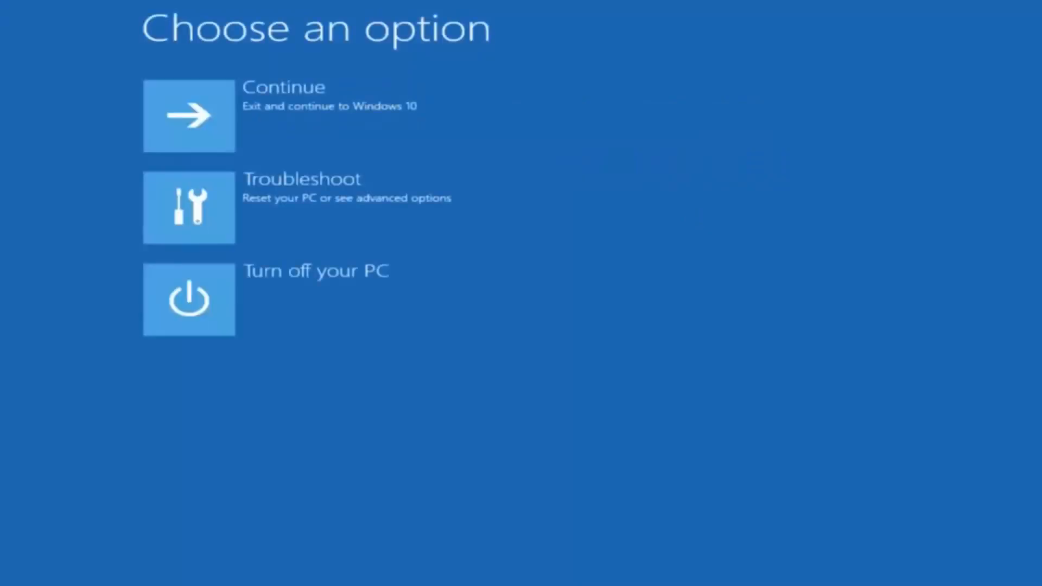
{"action": "mouse_move", "coordinate": [219, 183]}
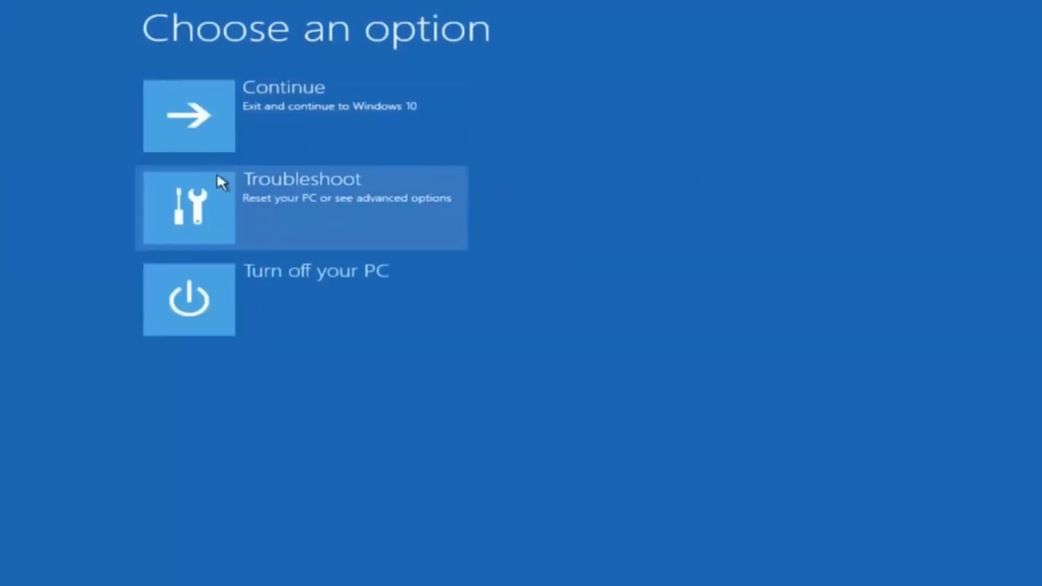
{"action": "left_click", "coordinate": [299, 207]}
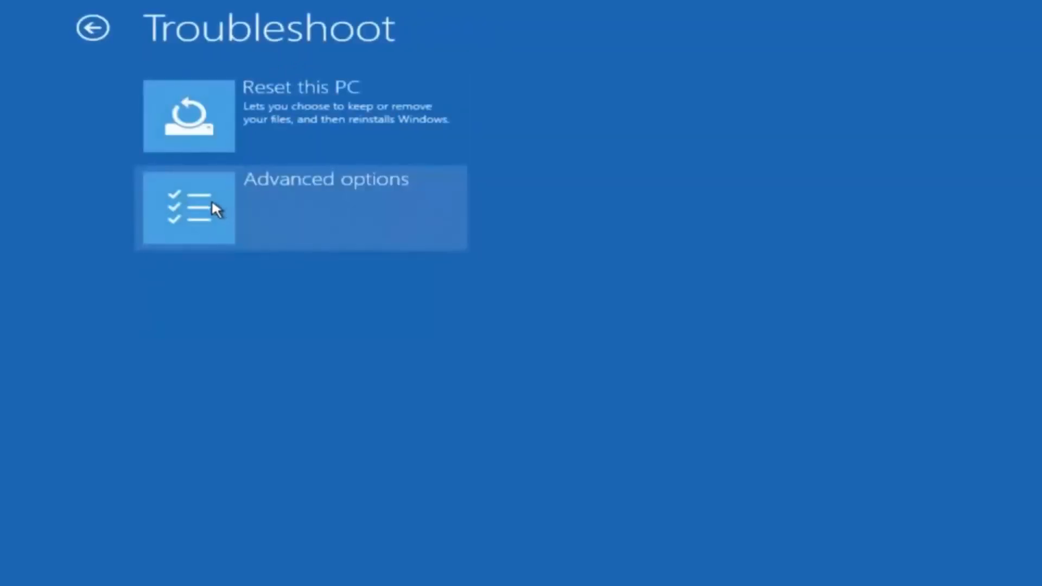
{"action": "mouse_move", "coordinate": [577, 142]}
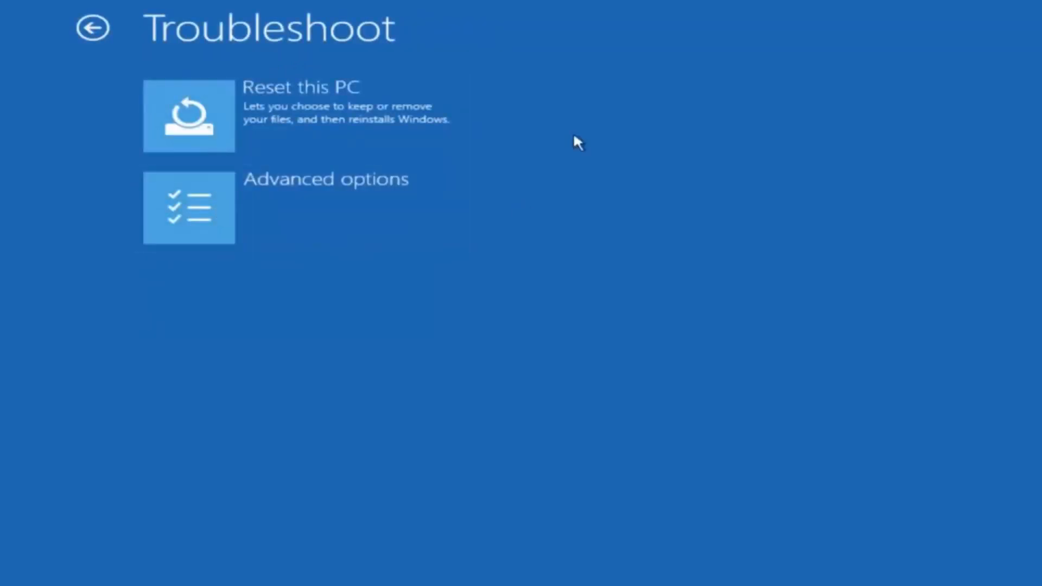
{"action": "mouse_move", "coordinate": [208, 226]}
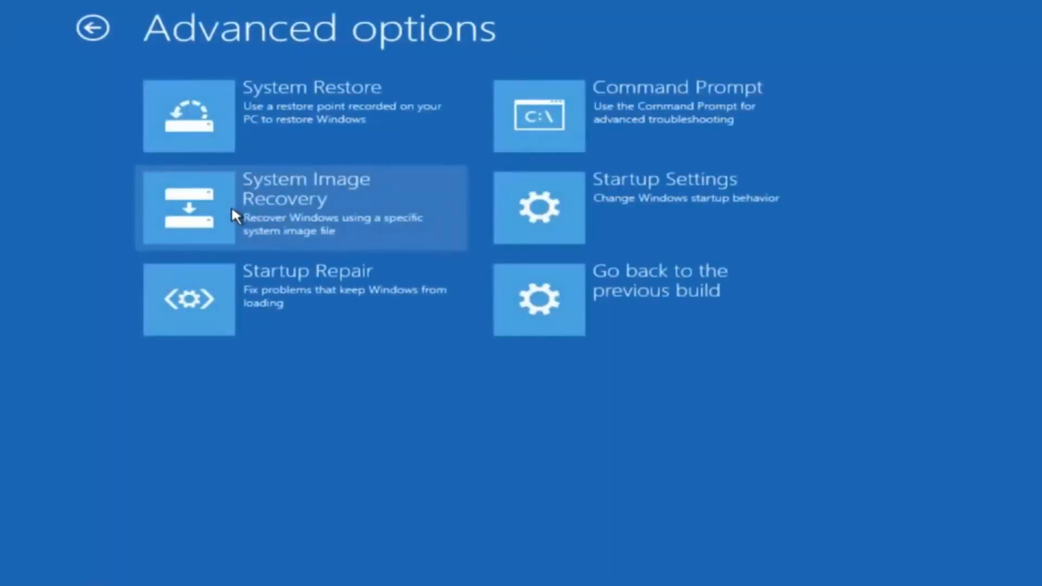
{"action": "mouse_move", "coordinate": [246, 107]}
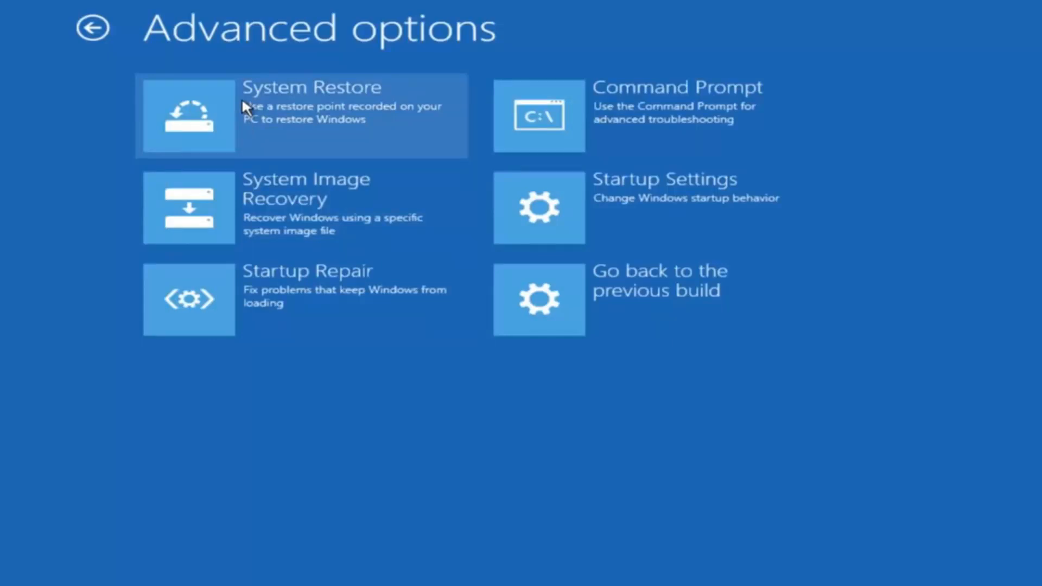
- Launch System Restore to its 'Restore system files and settings' introduction page
{"action": "left_click", "coordinate": [299, 116]}
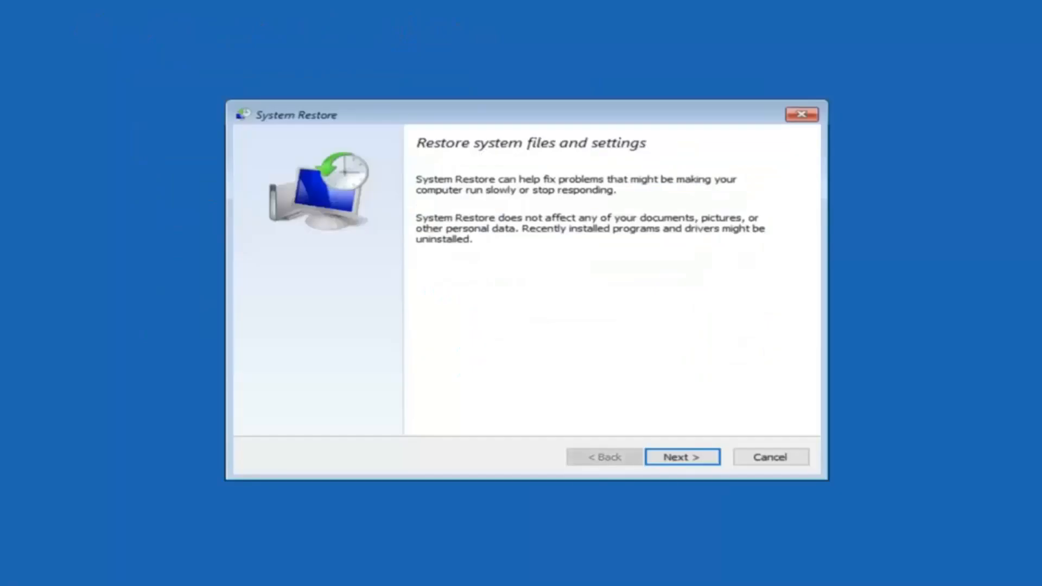
{"action": "mouse_move", "coordinate": [551, 205]}
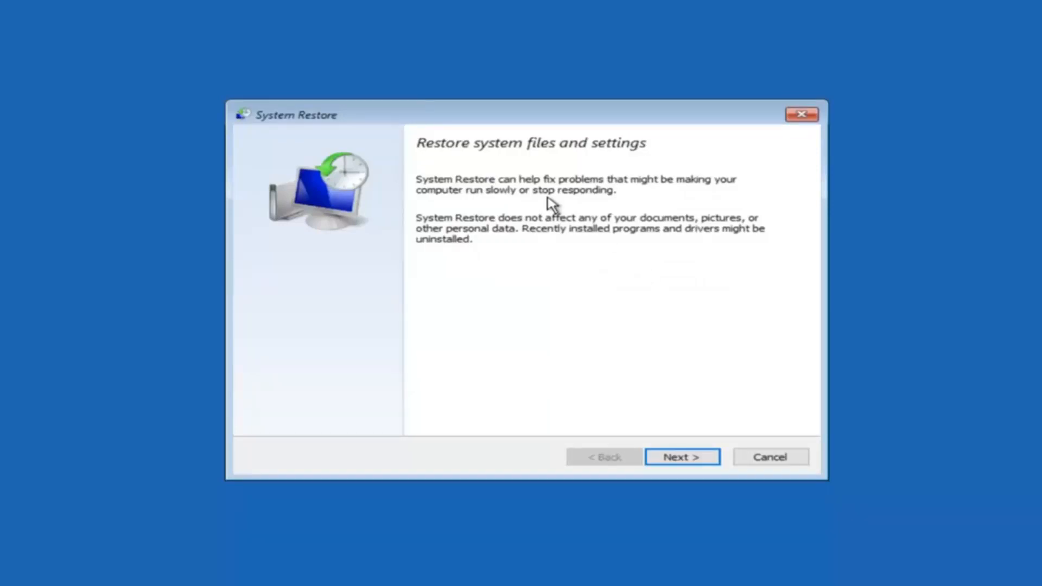
{"action": "mouse_move", "coordinate": [542, 231]}
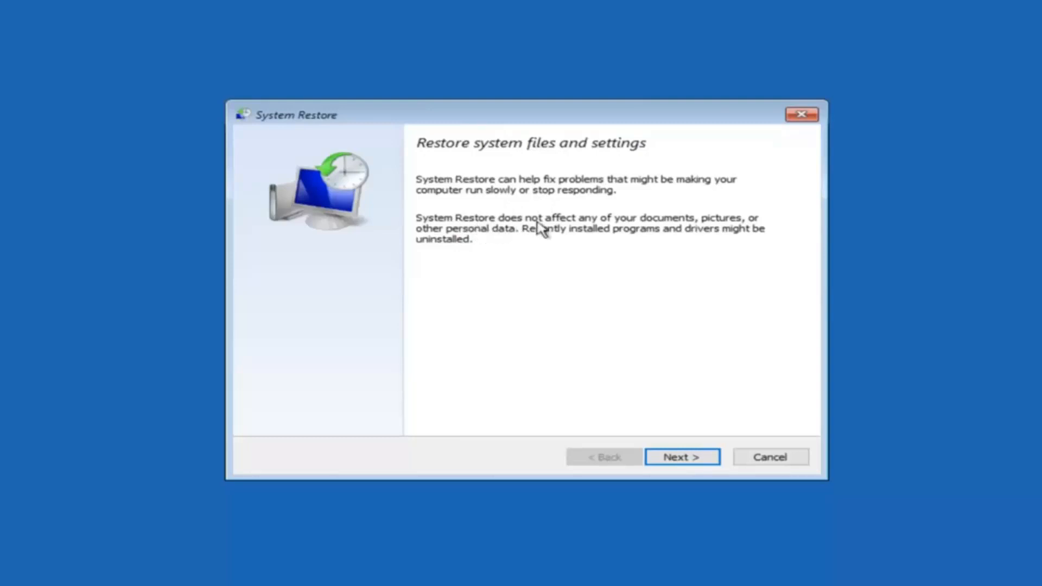
{"action": "mouse_move", "coordinate": [717, 231]}
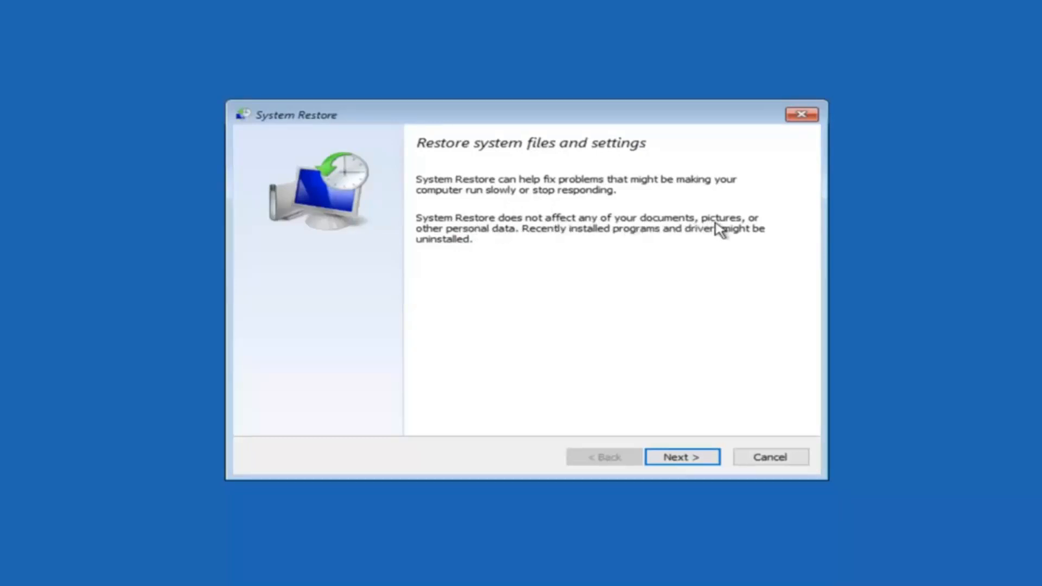
{"action": "mouse_move", "coordinate": [562, 237]}
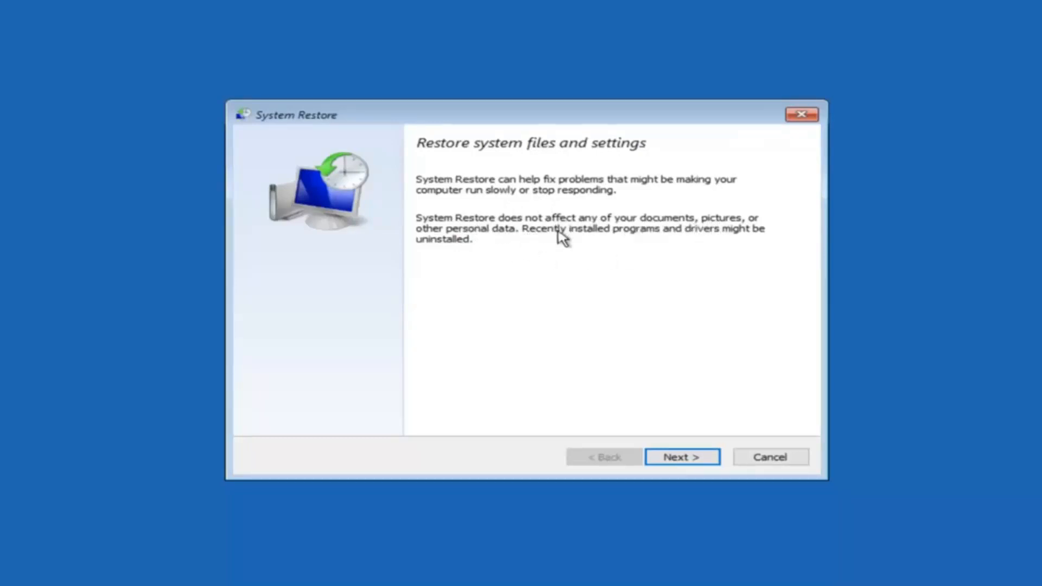
{"action": "mouse_move", "coordinate": [503, 247]}
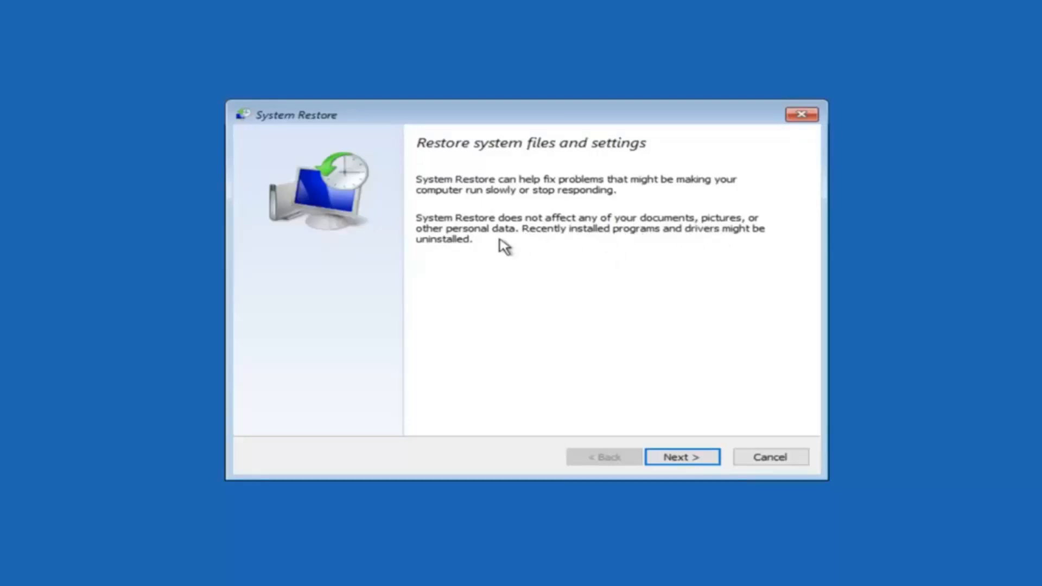
{"action": "mouse_move", "coordinate": [451, 264]}
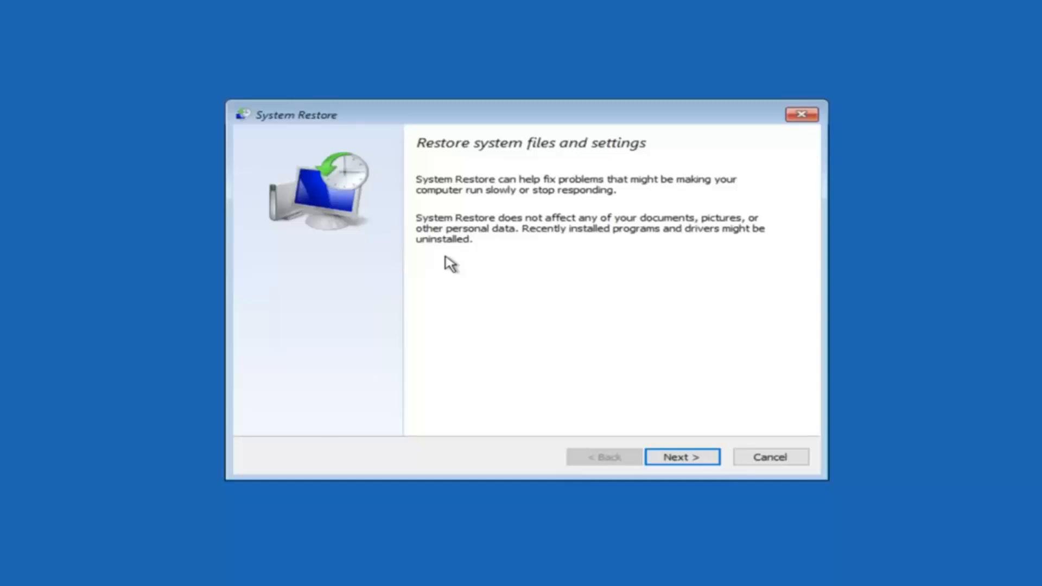
{"action": "mouse_move", "coordinate": [534, 319]}
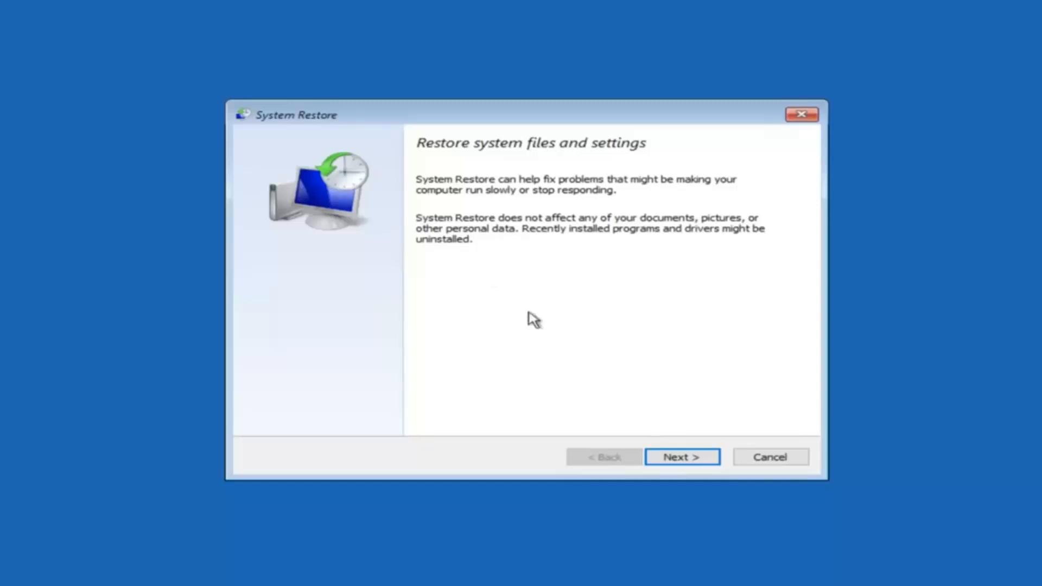
- Select the 10/5/2016 'before update' manual restore point from the restore-point list
{"action": "left_click", "coordinate": [681, 457]}
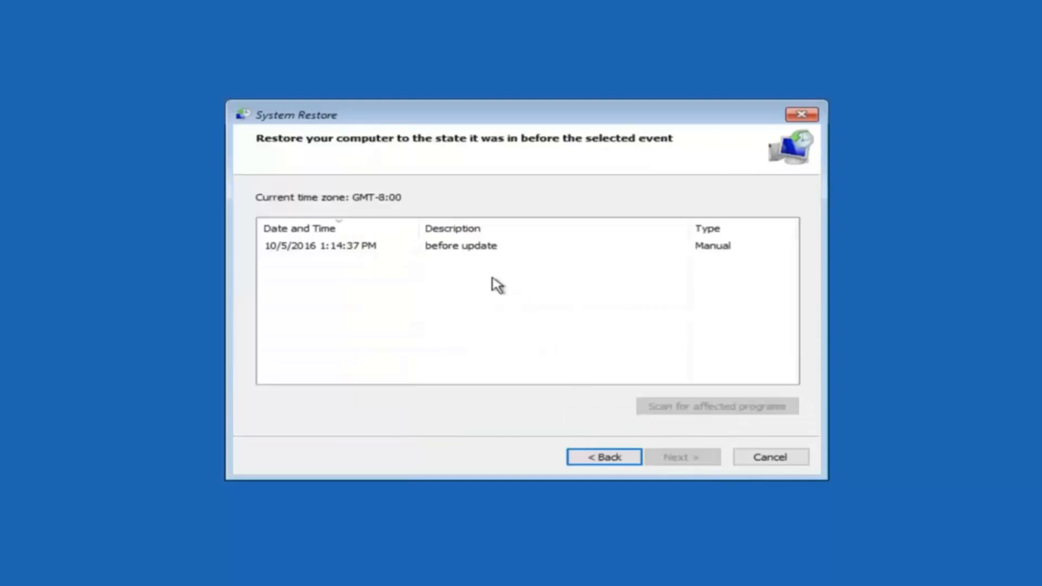
{"action": "mouse_move", "coordinate": [317, 251]}
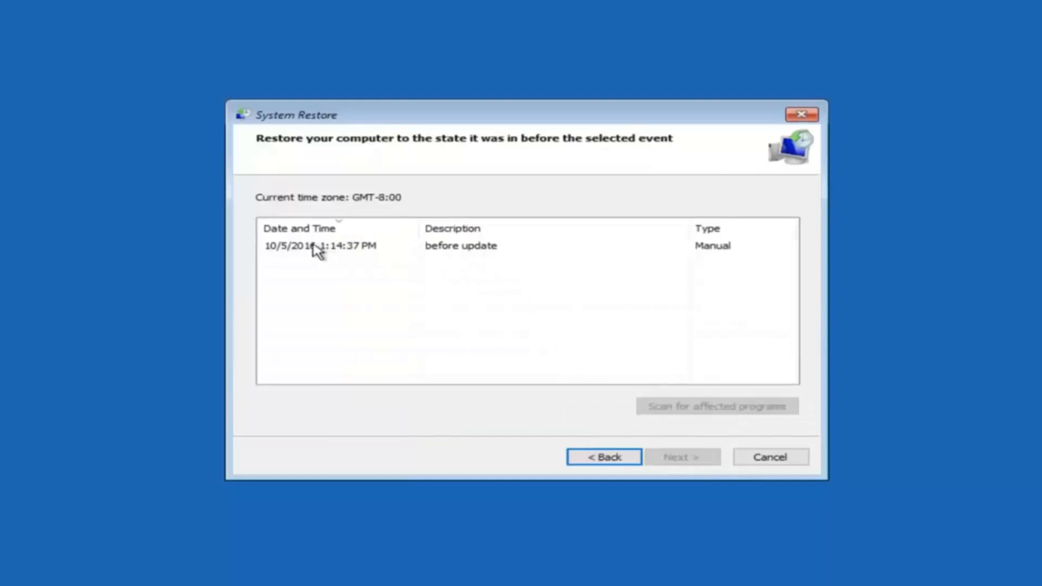
{"action": "left_click", "coordinate": [332, 246]}
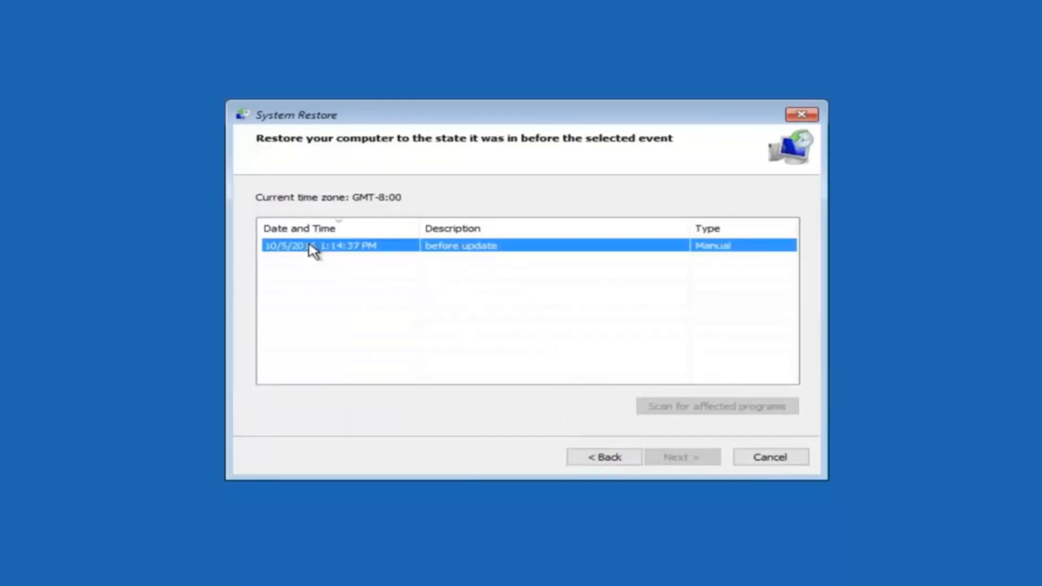
{"action": "left_click", "coordinate": [338, 245]}
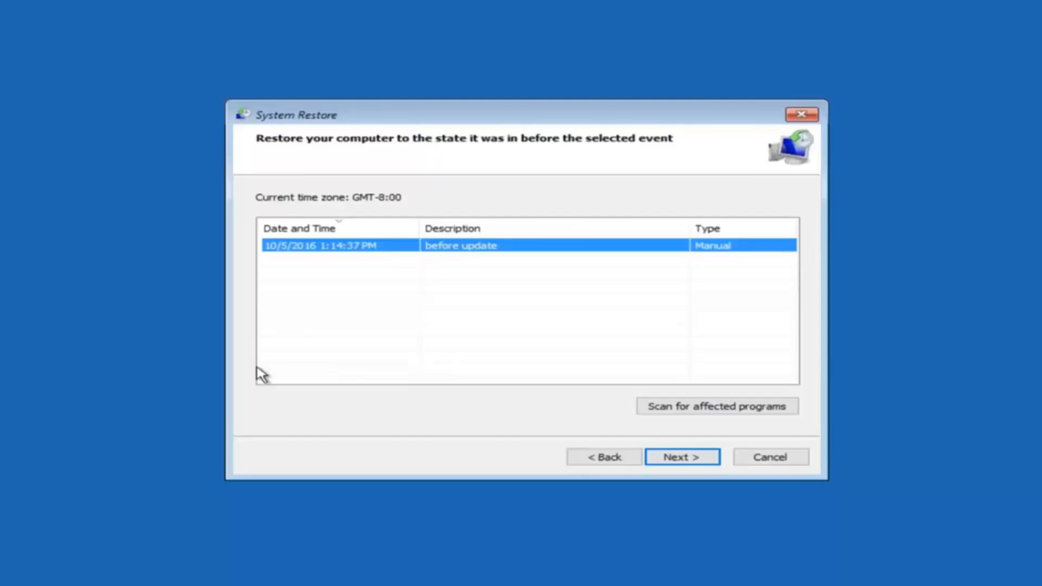
{"action": "mouse_move", "coordinate": [328, 257]}
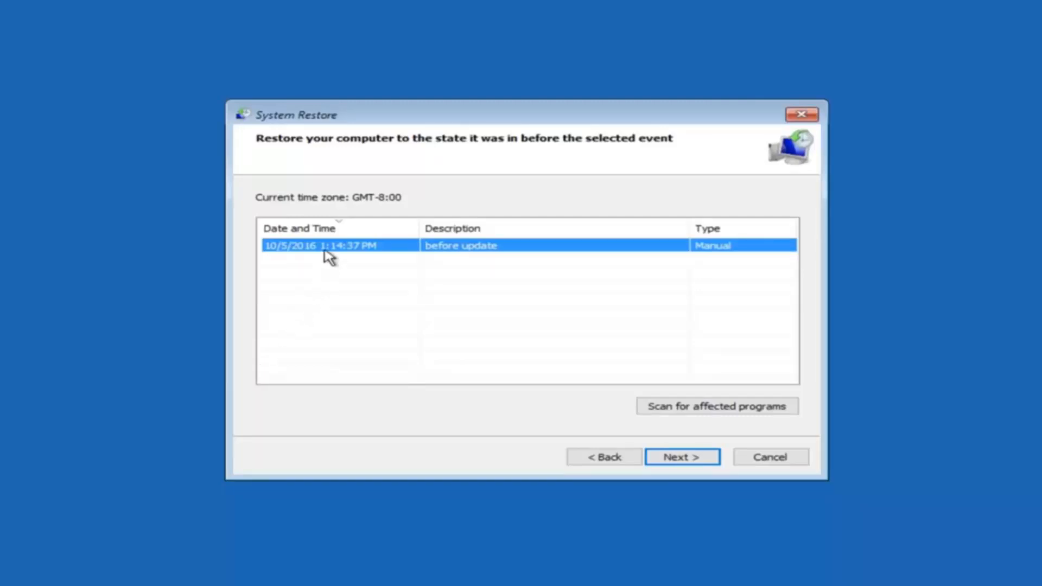
{"action": "mouse_move", "coordinate": [607, 370]}
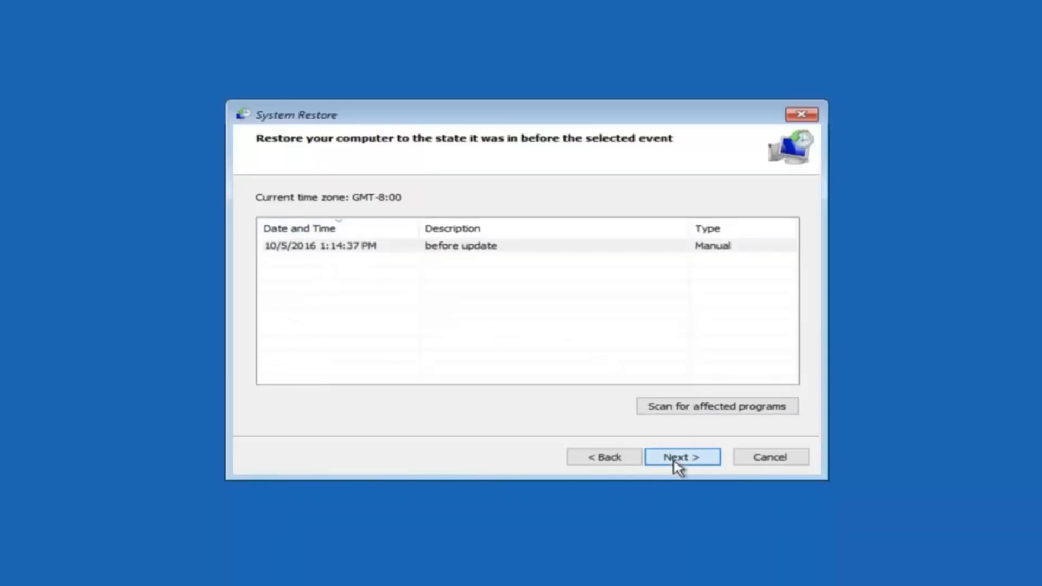
- Advance to the confirmation page for restoring Local Disk C: to 'before update'
{"action": "left_click", "coordinate": [680, 457]}
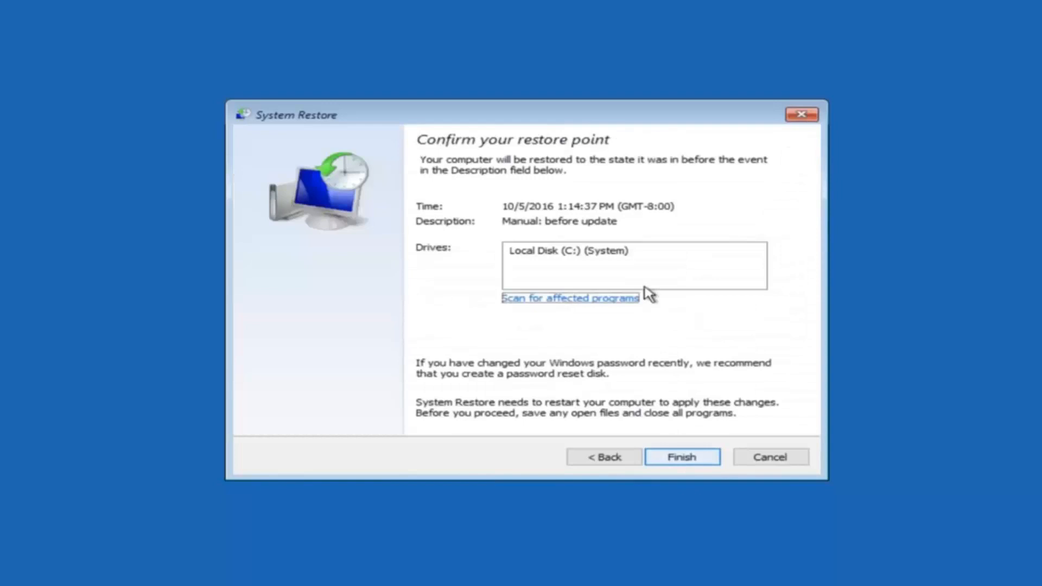
{"action": "mouse_move", "coordinate": [518, 214]}
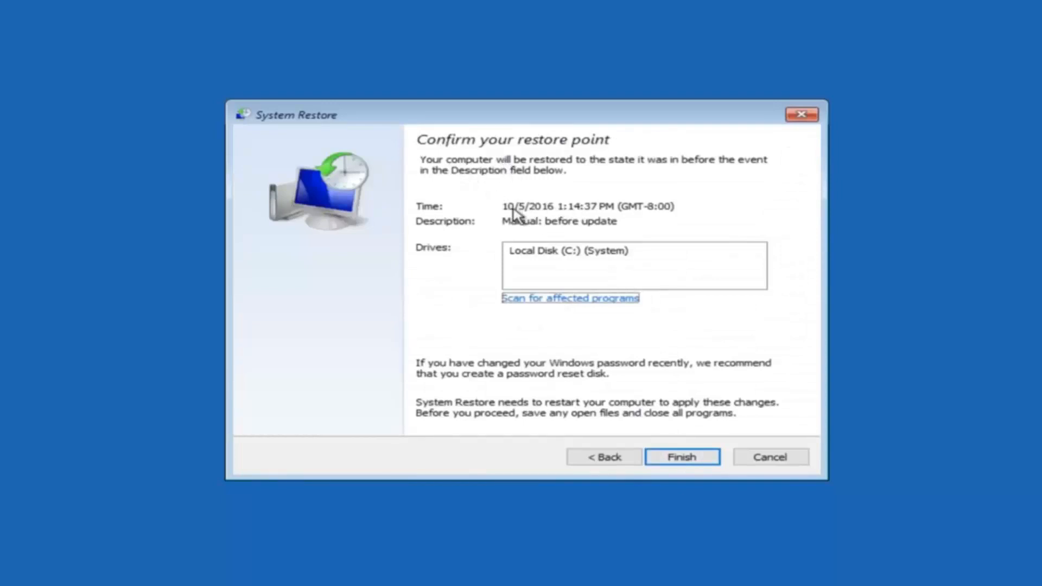
{"action": "mouse_move", "coordinate": [661, 212]}
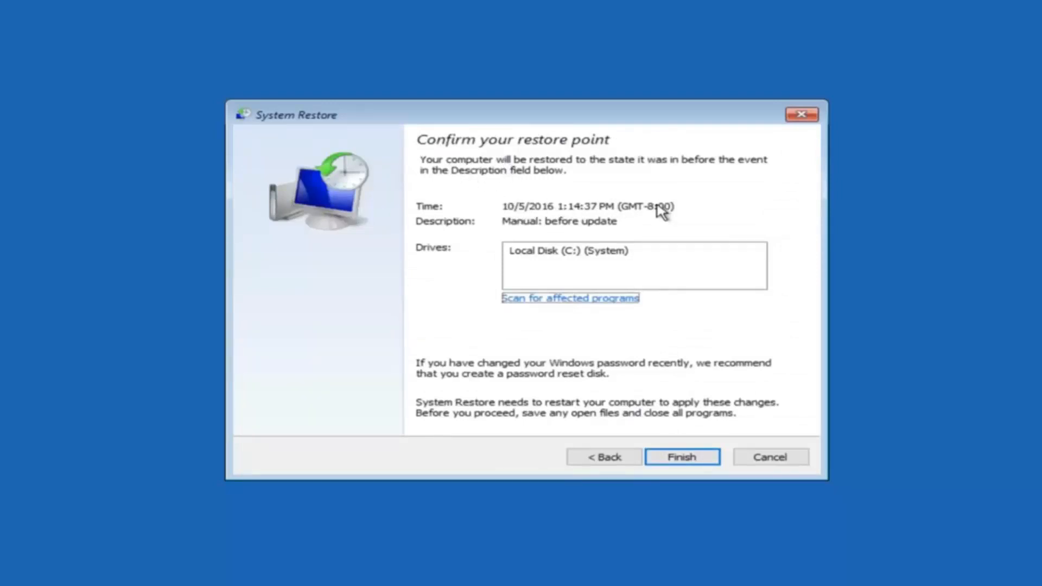
{"action": "mouse_move", "coordinate": [532, 270]}
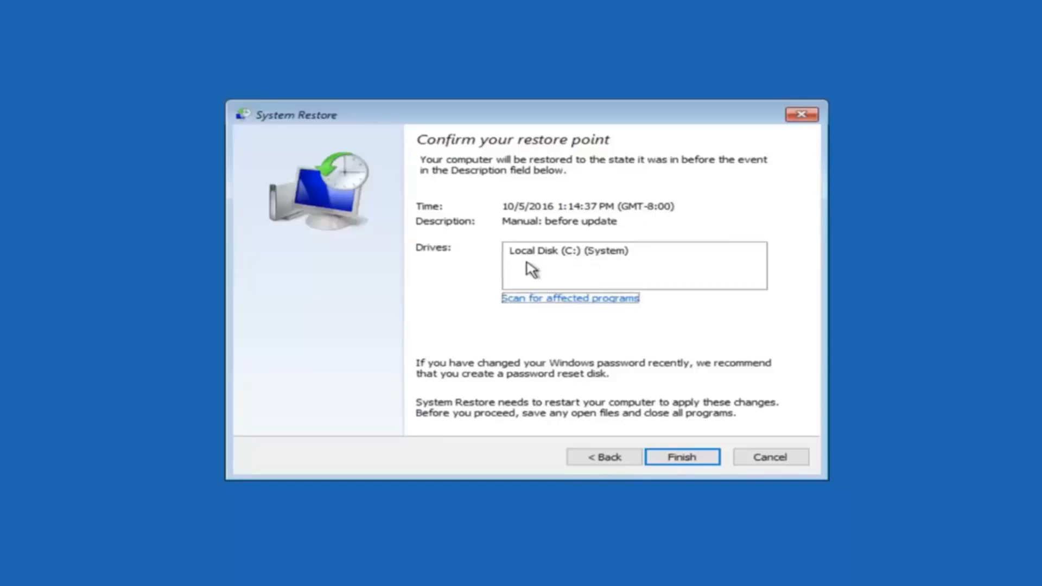
{"action": "mouse_move", "coordinate": [660, 451]}
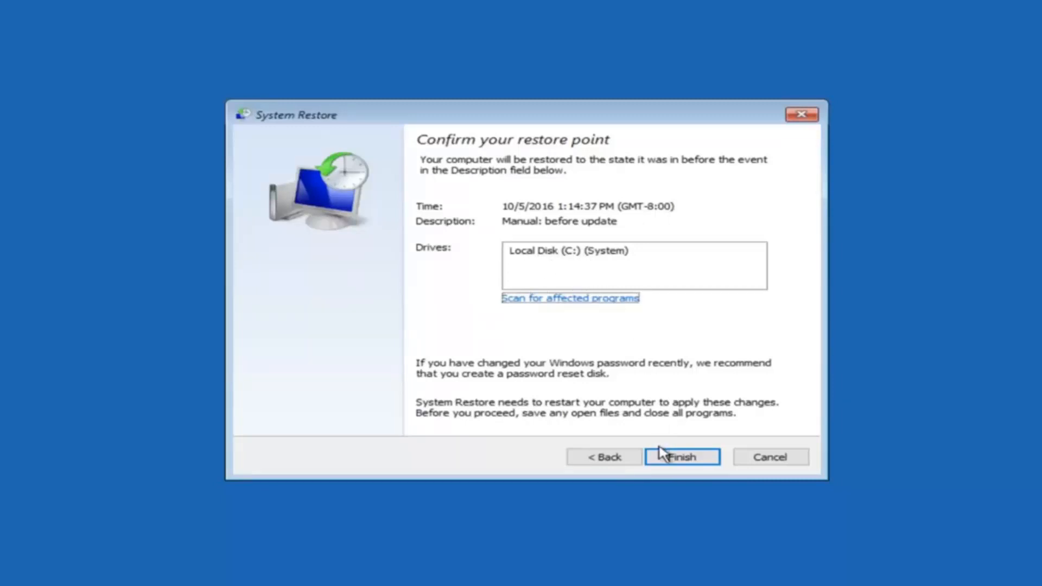
{"action": "mouse_move", "coordinate": [482, 375]}
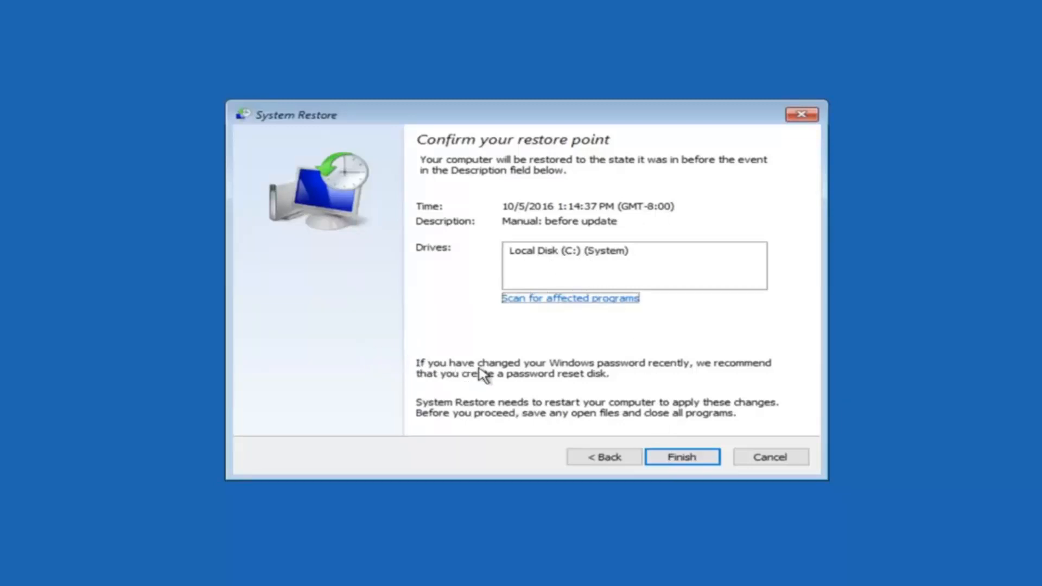
{"action": "mouse_move", "coordinate": [562, 378]}
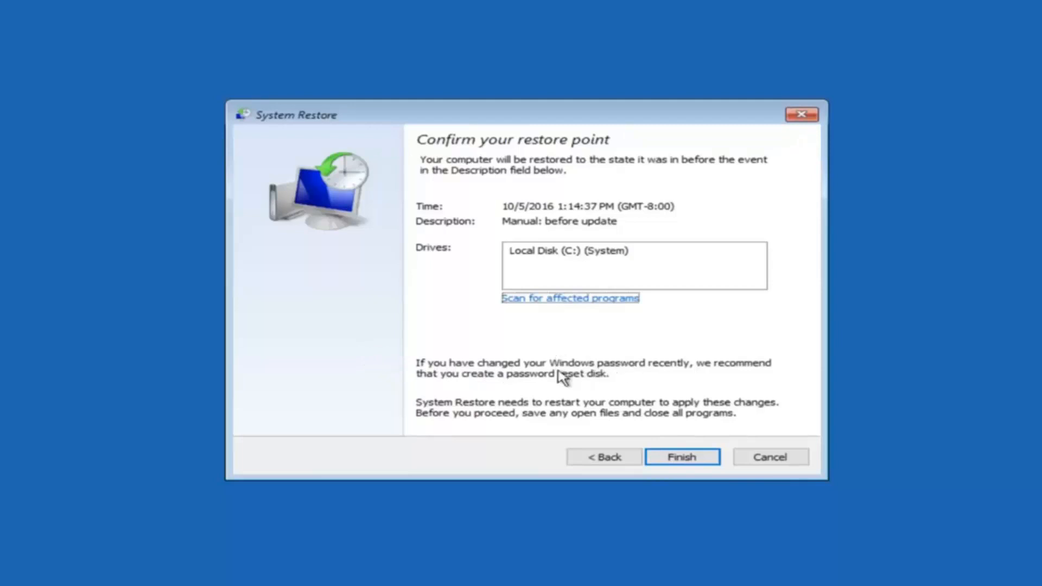
{"action": "mouse_move", "coordinate": [539, 384]}
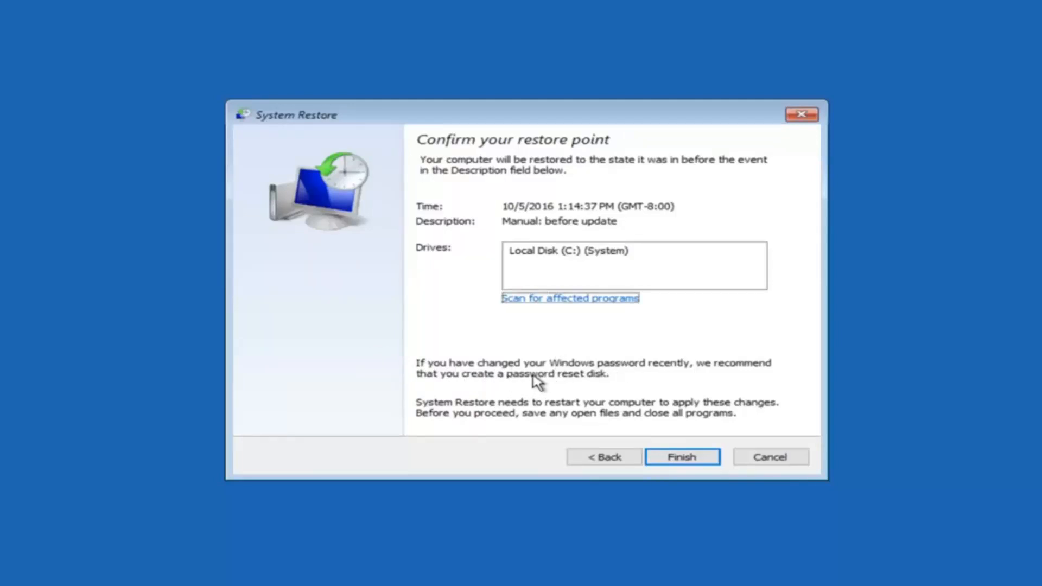
{"action": "mouse_move", "coordinate": [564, 384]}
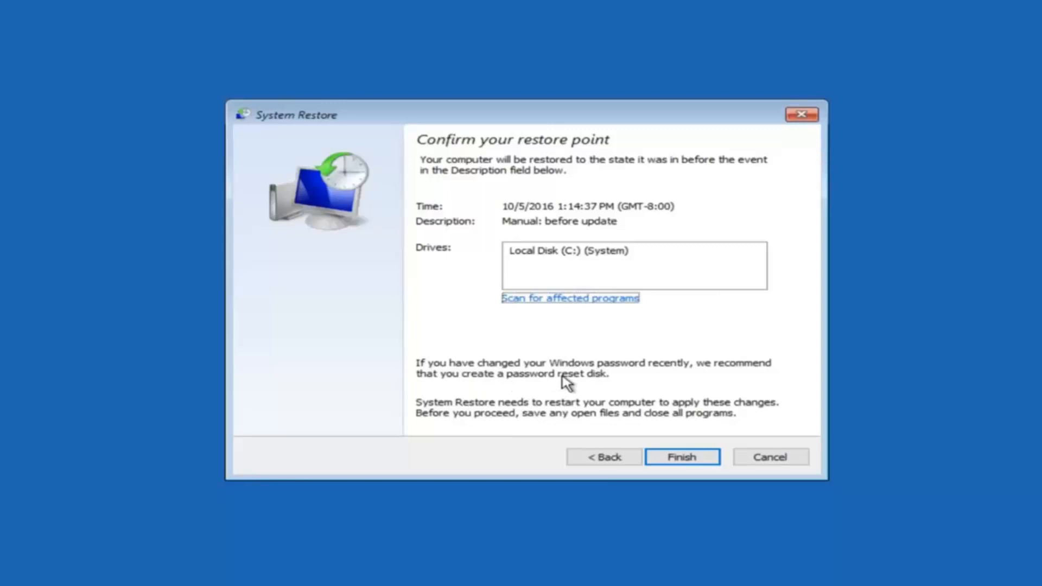
{"action": "mouse_move", "coordinate": [678, 408]}
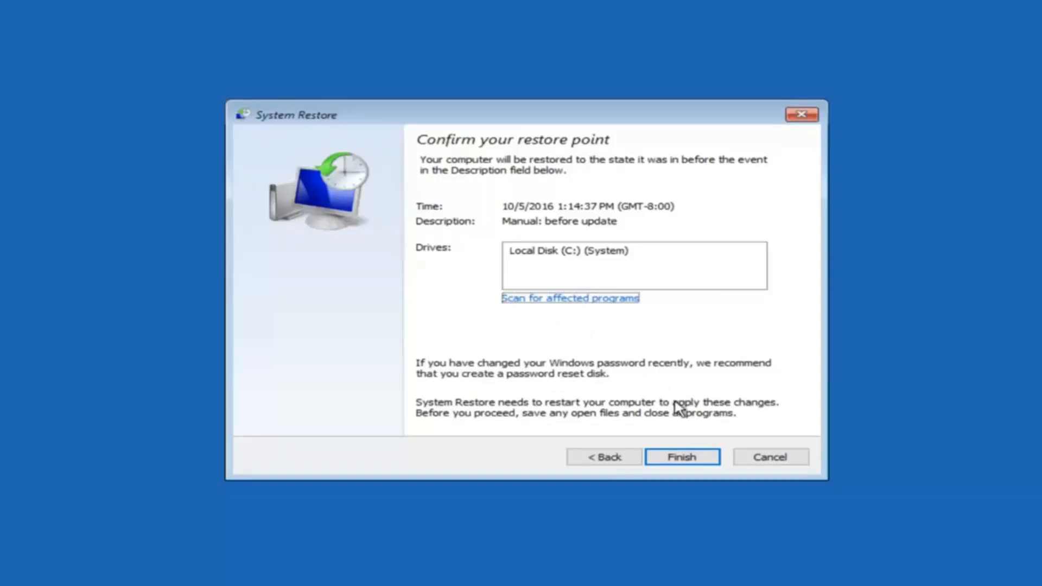
{"action": "mouse_move", "coordinate": [681, 456]}
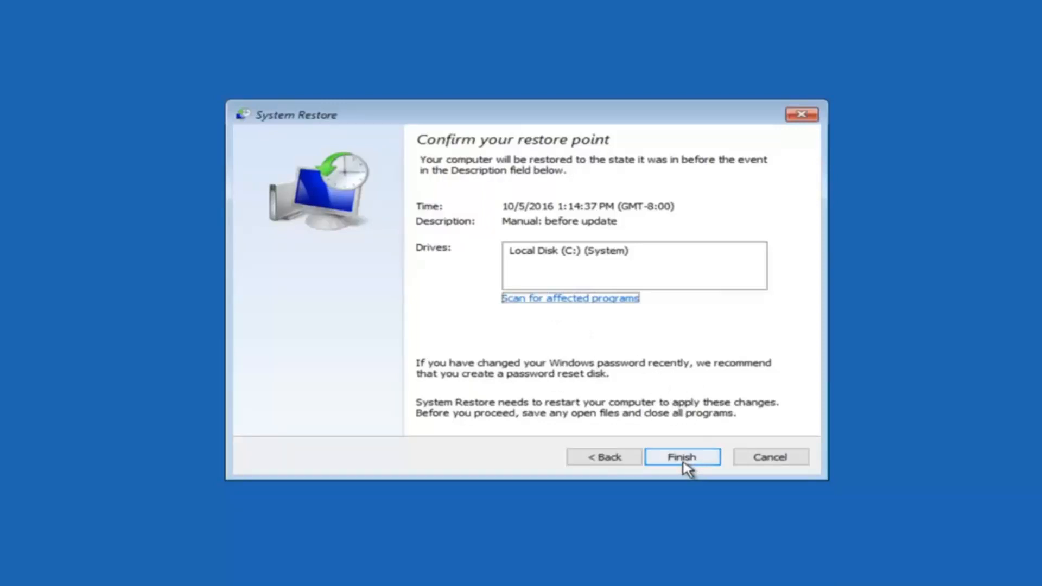
- Finish the wizard and accept the uninterruptible restore, returning the system to 10/5/2016 1:14:37 PM
{"action": "left_click", "coordinate": [681, 457]}
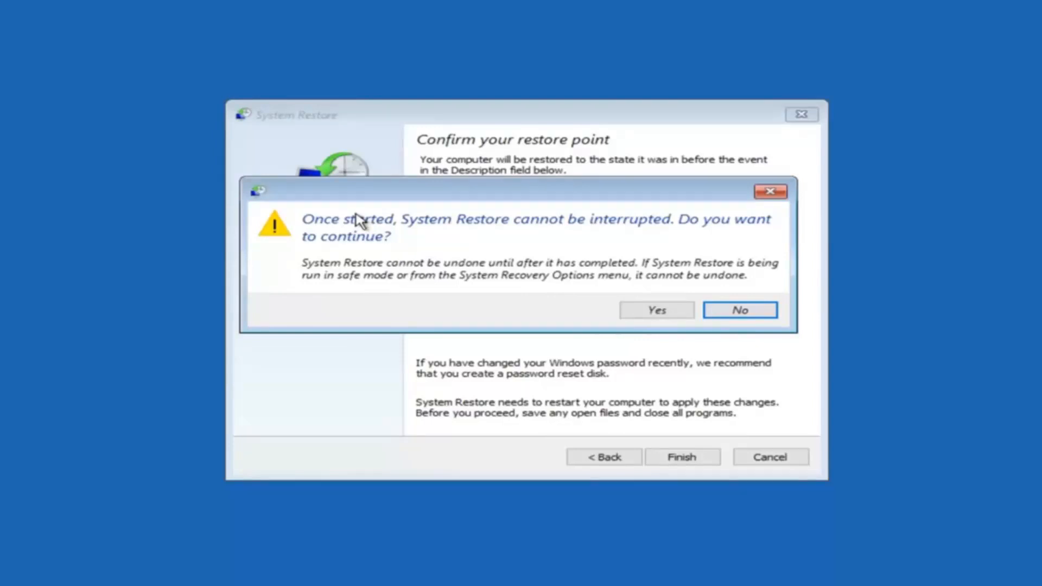
{"action": "mouse_move", "coordinate": [359, 255]}
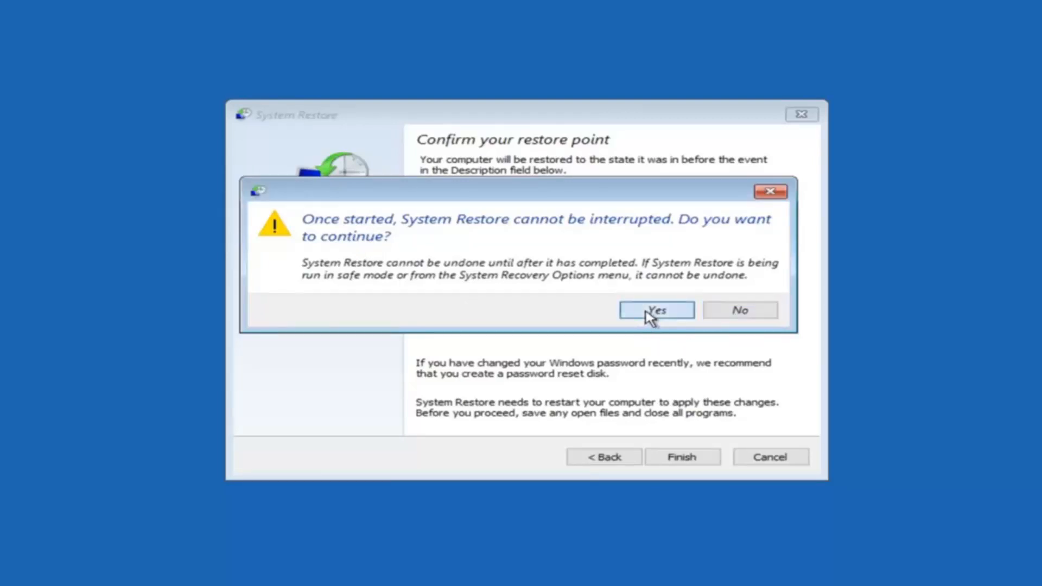
{"action": "left_click", "coordinate": [656, 309]}
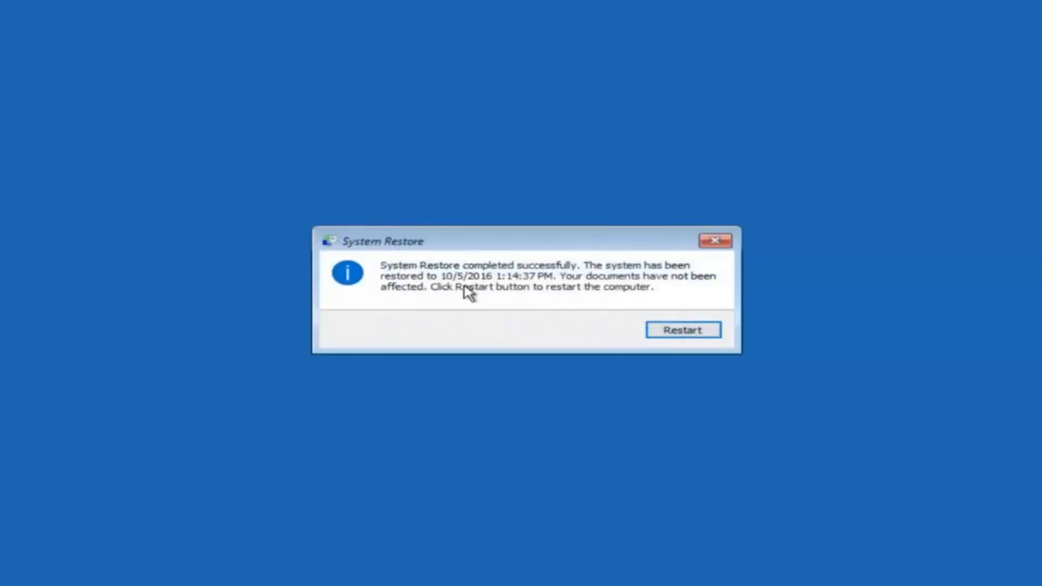
{"action": "mouse_move", "coordinate": [462, 283]}
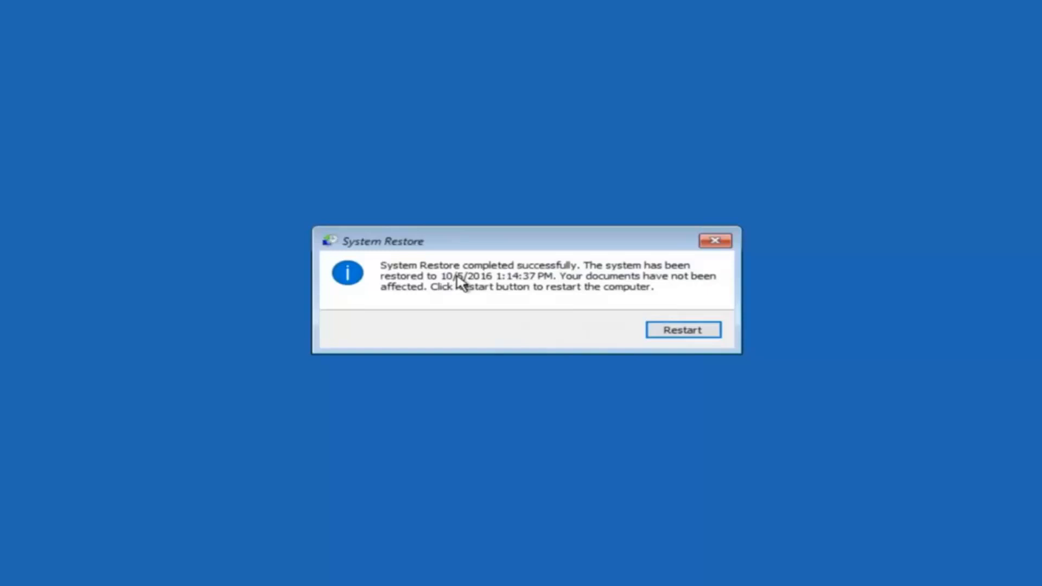
{"action": "mouse_move", "coordinate": [452, 286]}
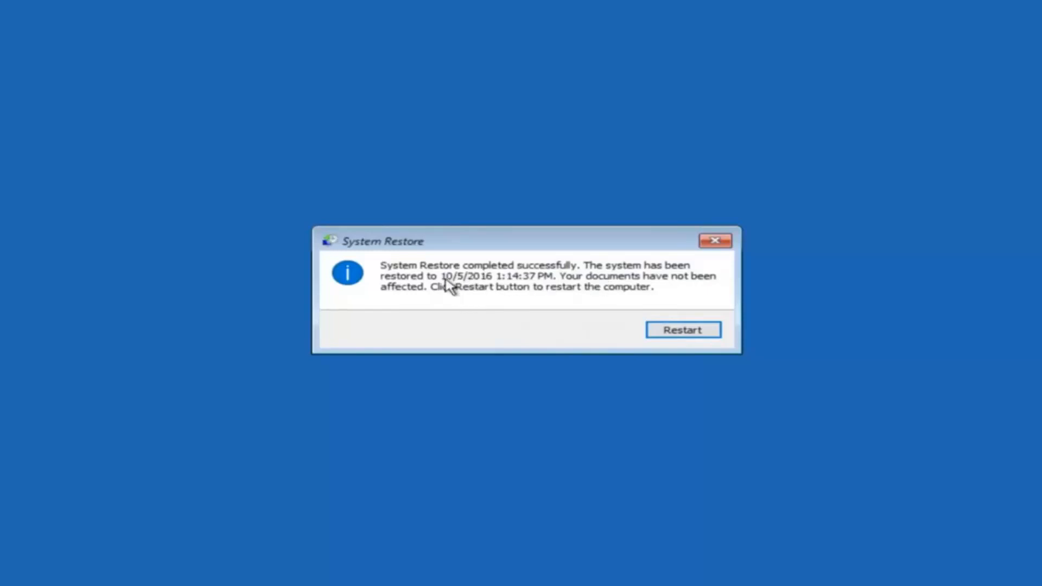
{"action": "mouse_move", "coordinate": [562, 282]}
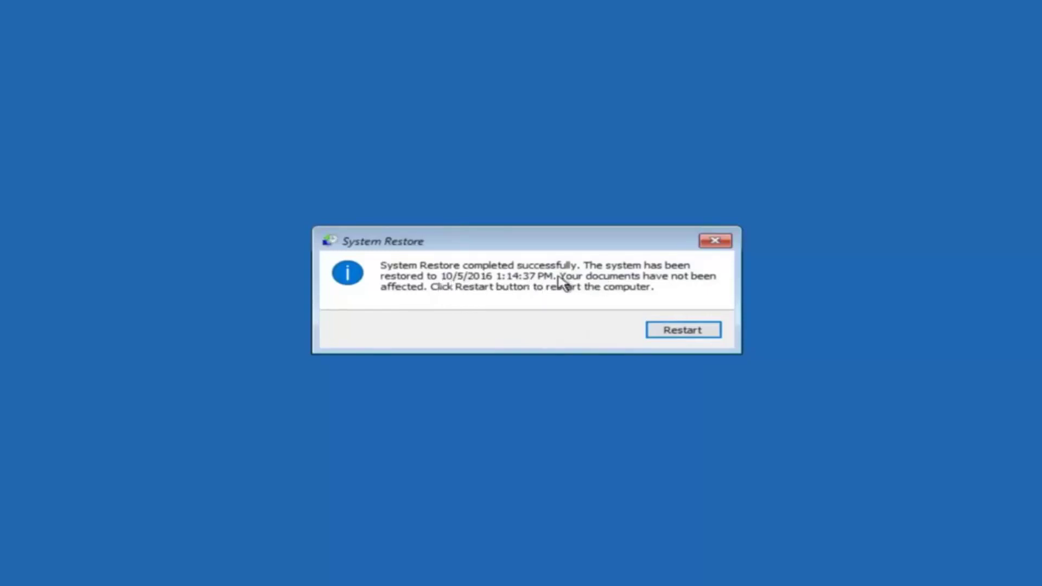
{"action": "mouse_move", "coordinate": [427, 301]}
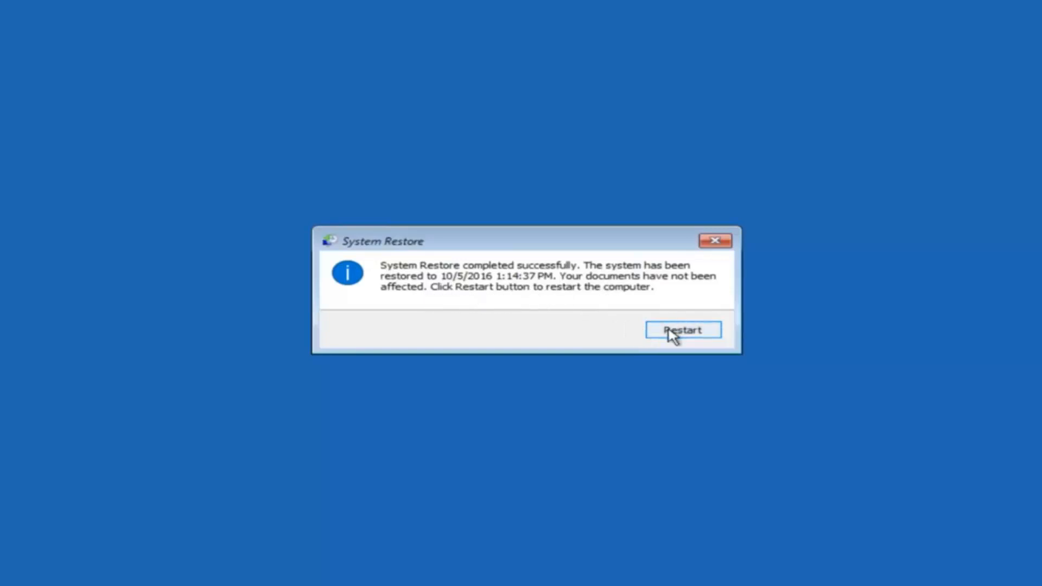
- Restart the PC from the System Restore completed dialog
{"action": "left_click", "coordinate": [682, 330]}
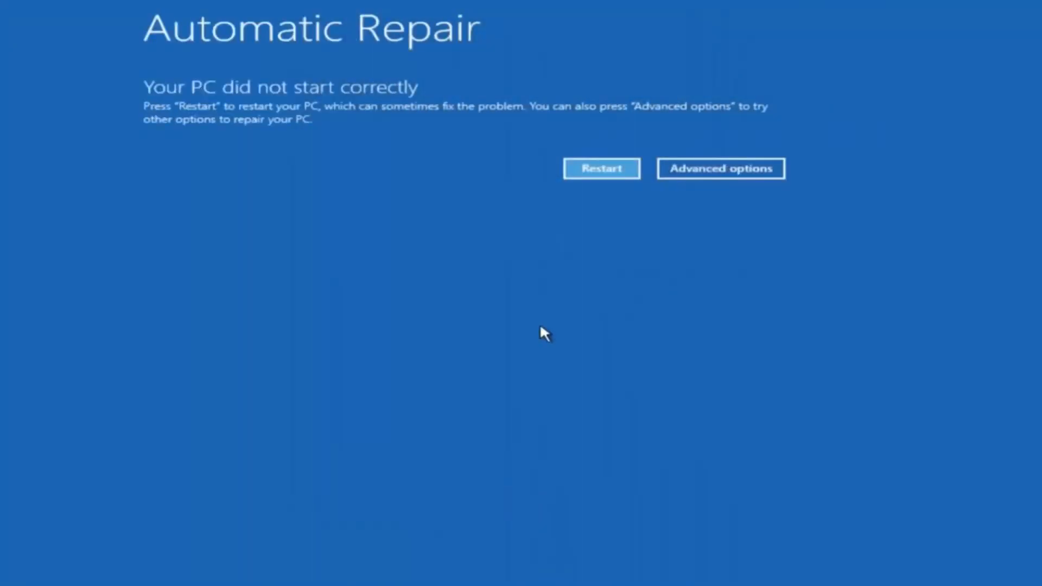
{"action": "mouse_move", "coordinate": [347, 58]}
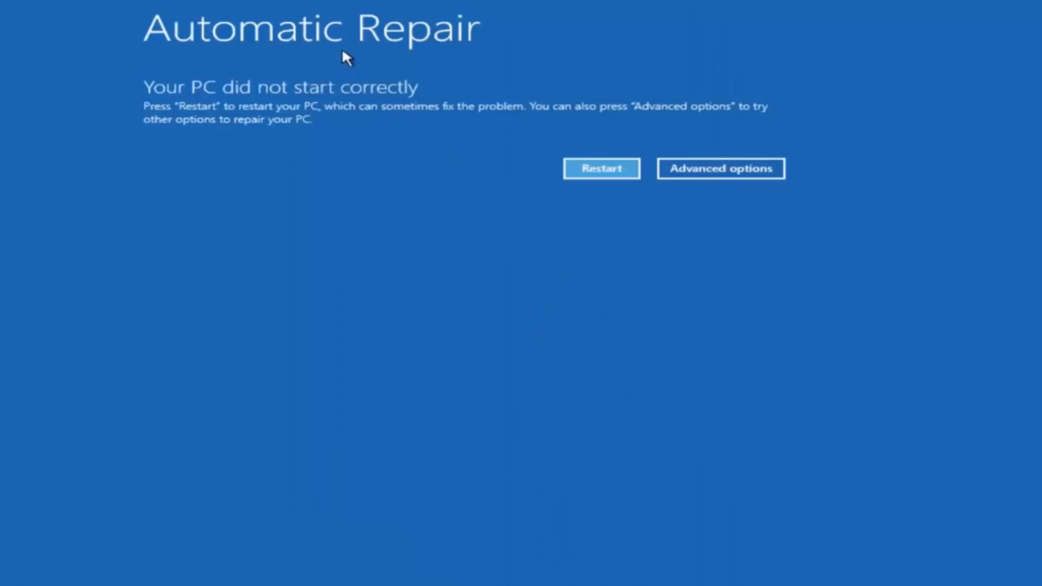
- Leave the repair notice and reach the Troubleshoot screen again
{"action": "left_click", "coordinate": [720, 168]}
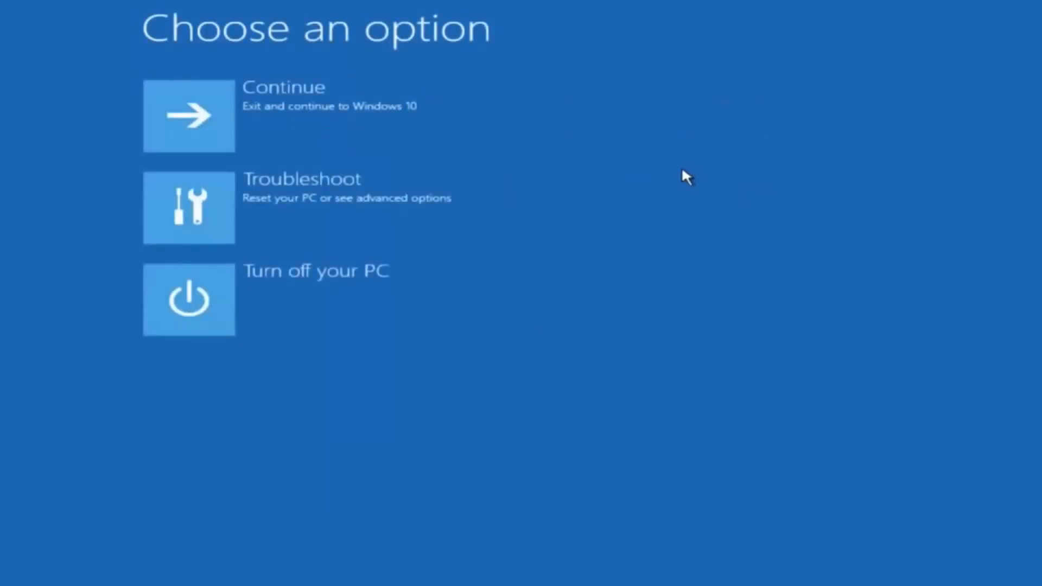
{"action": "mouse_move", "coordinate": [192, 229]}
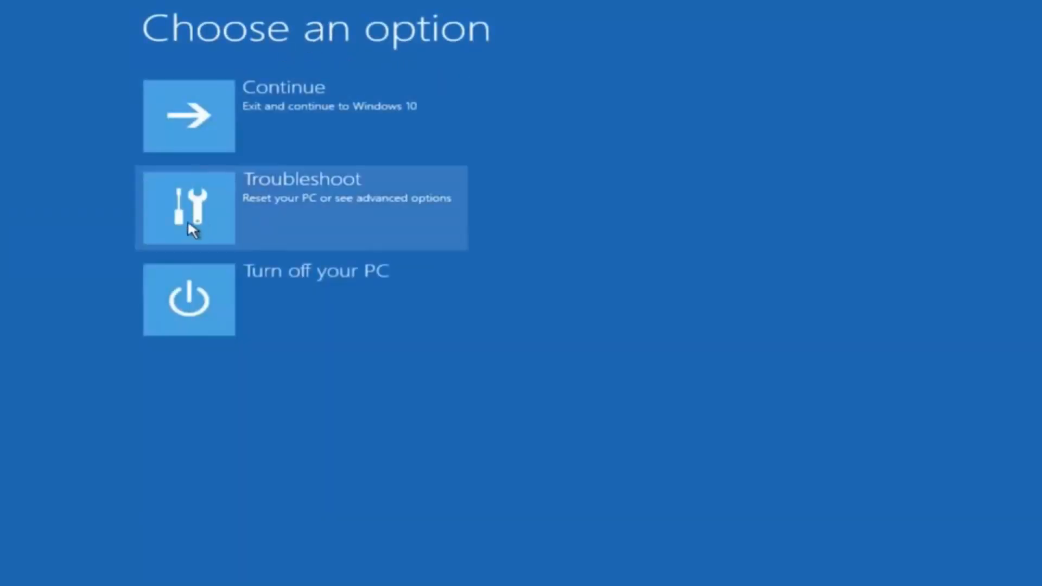
{"action": "left_click", "coordinate": [188, 207]}
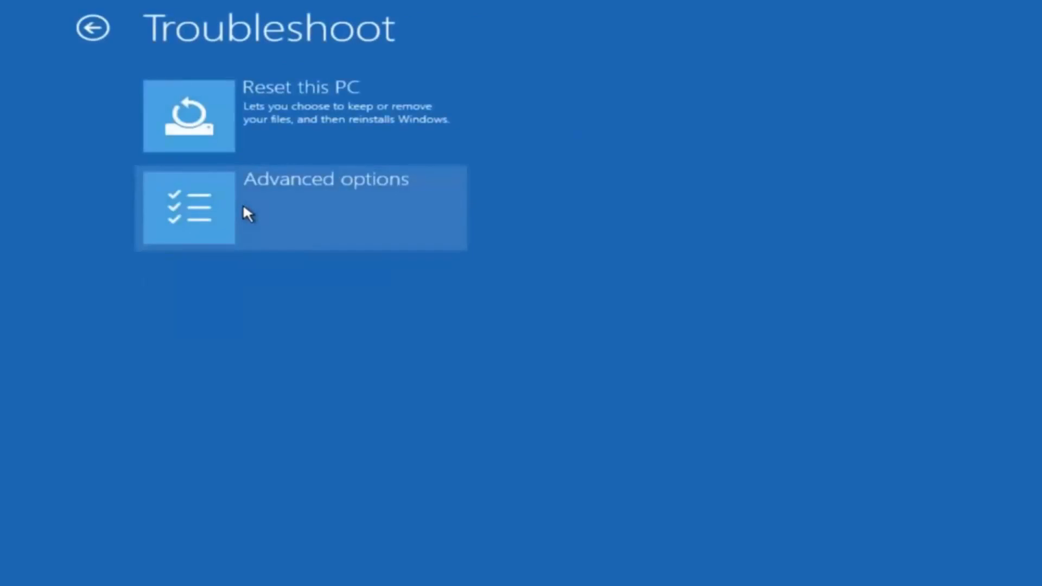
{"action": "mouse_move", "coordinate": [183, 225]}
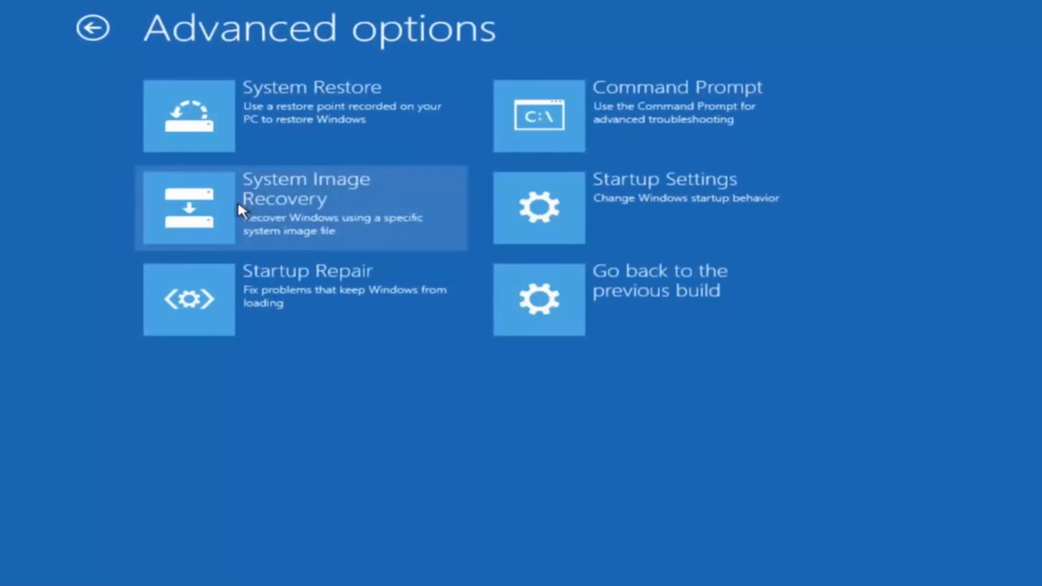
{"action": "mouse_move", "coordinate": [279, 293]}
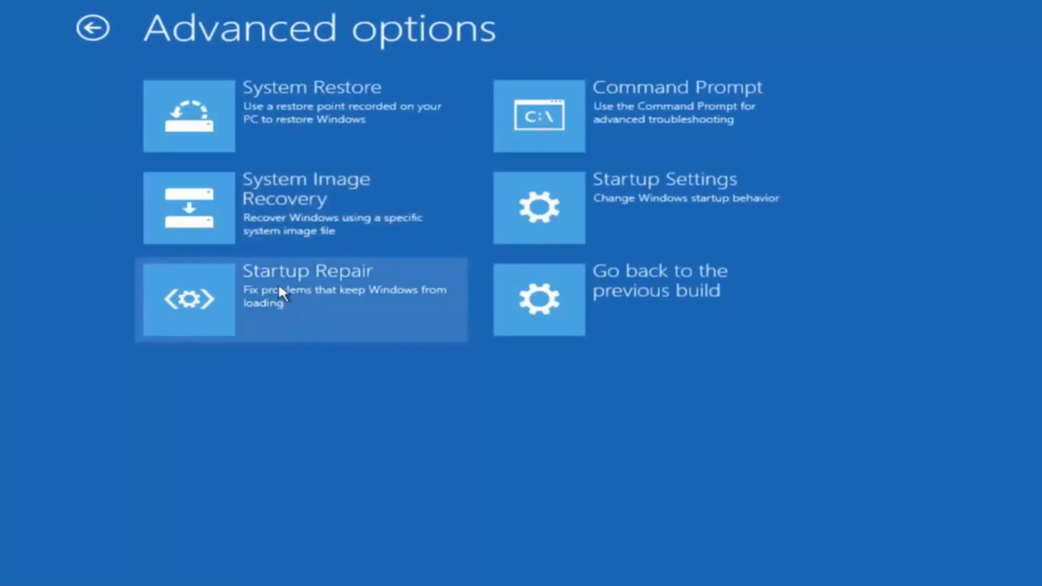
{"action": "mouse_move", "coordinate": [324, 287]}
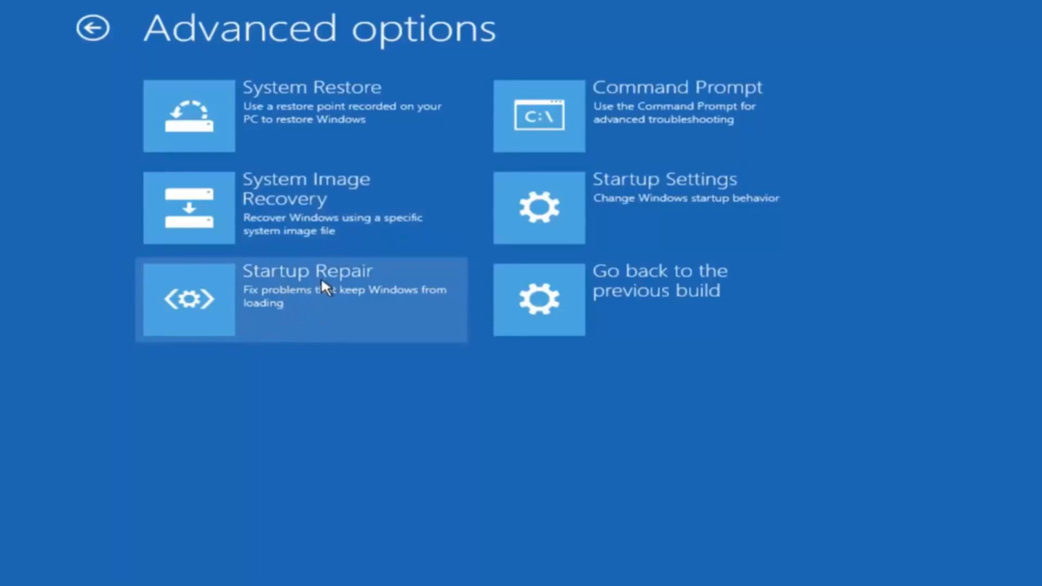
{"action": "mouse_move", "coordinate": [197, 306]}
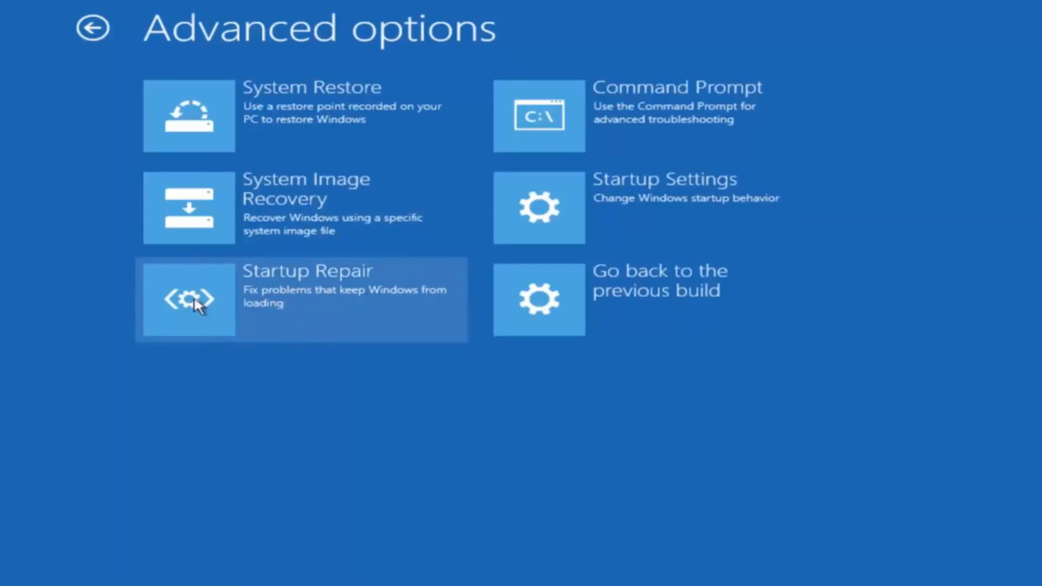
{"action": "left_click", "coordinate": [189, 299]}
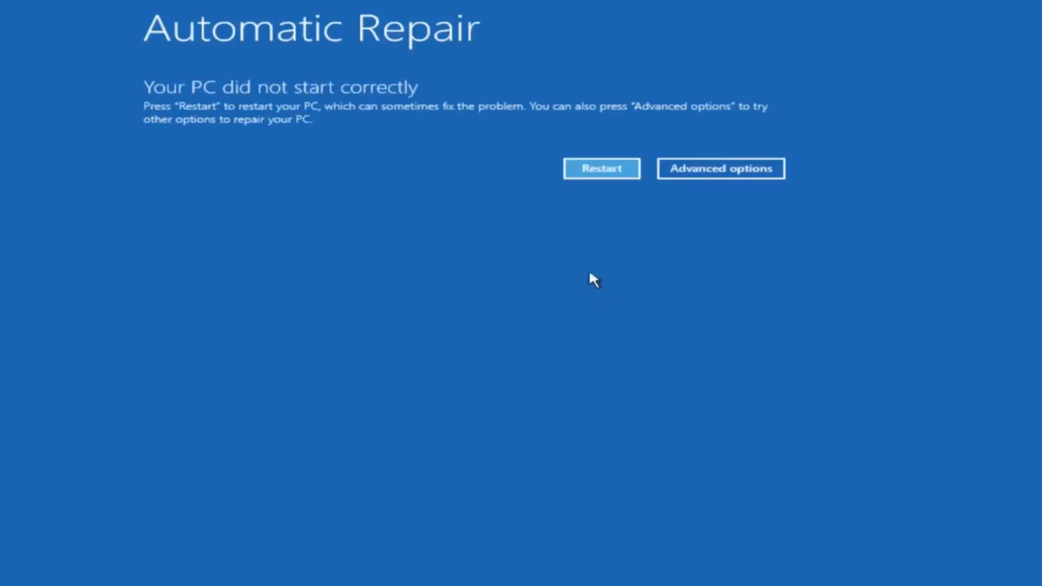
{"action": "mouse_move", "coordinate": [411, 136]}
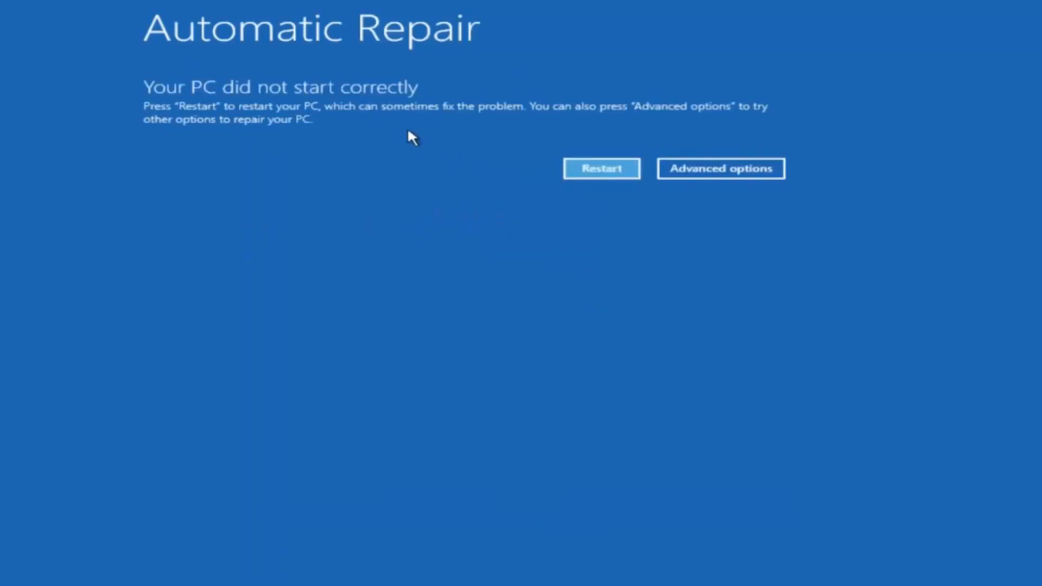
{"action": "mouse_move", "coordinate": [537, 195]}
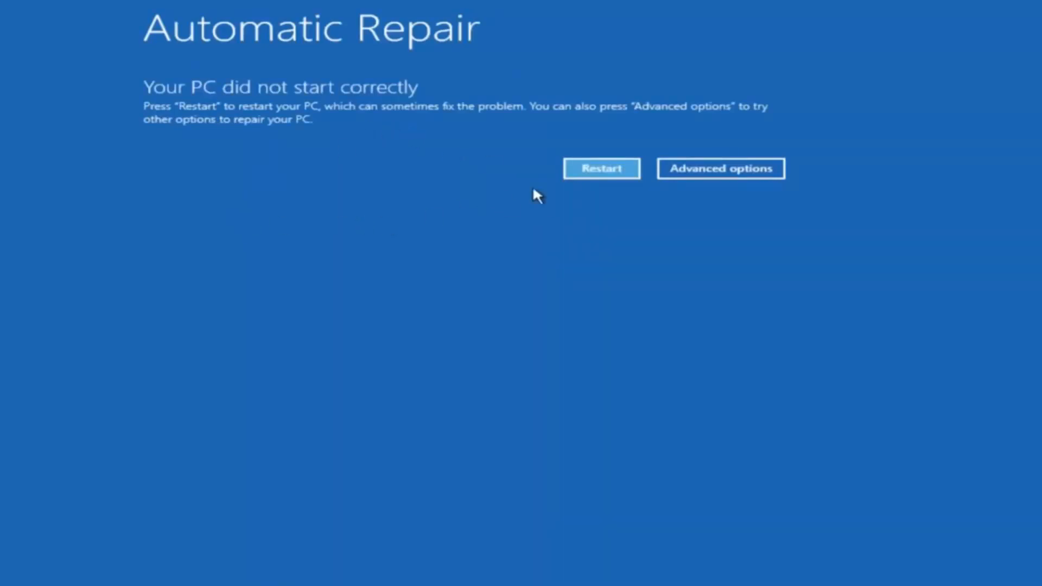
{"action": "mouse_move", "coordinate": [720, 169]}
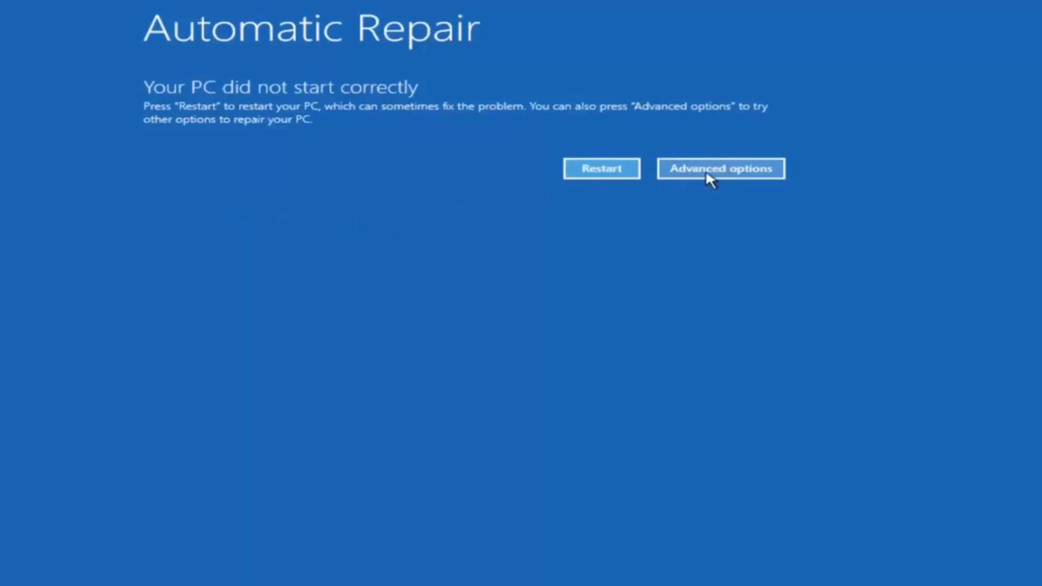
- Navigate from the Automatic Repair screen through Troubleshoot to the Advanced options menu
{"action": "left_click", "coordinate": [721, 168]}
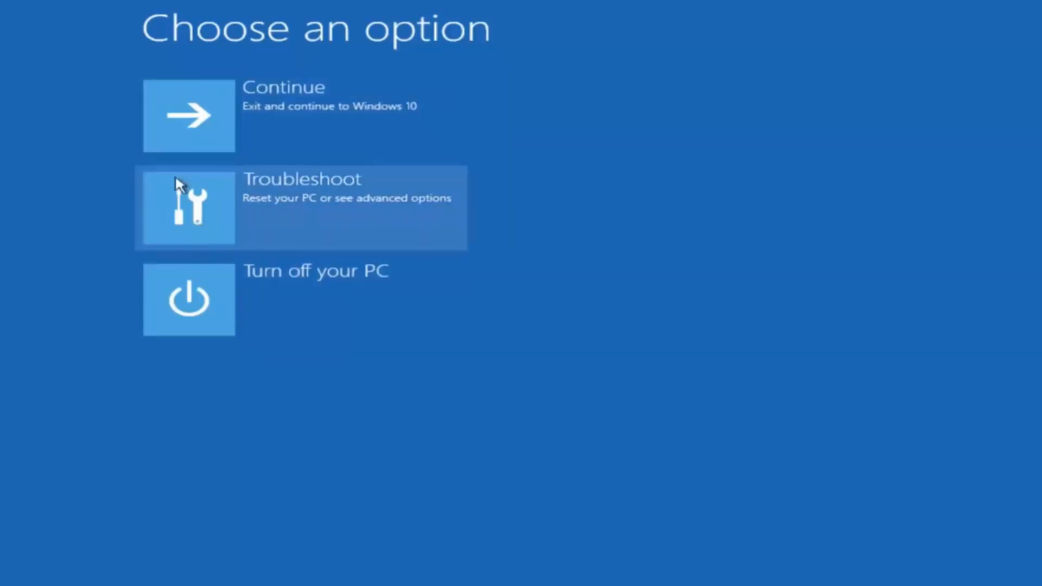
{"action": "left_click", "coordinate": [299, 207]}
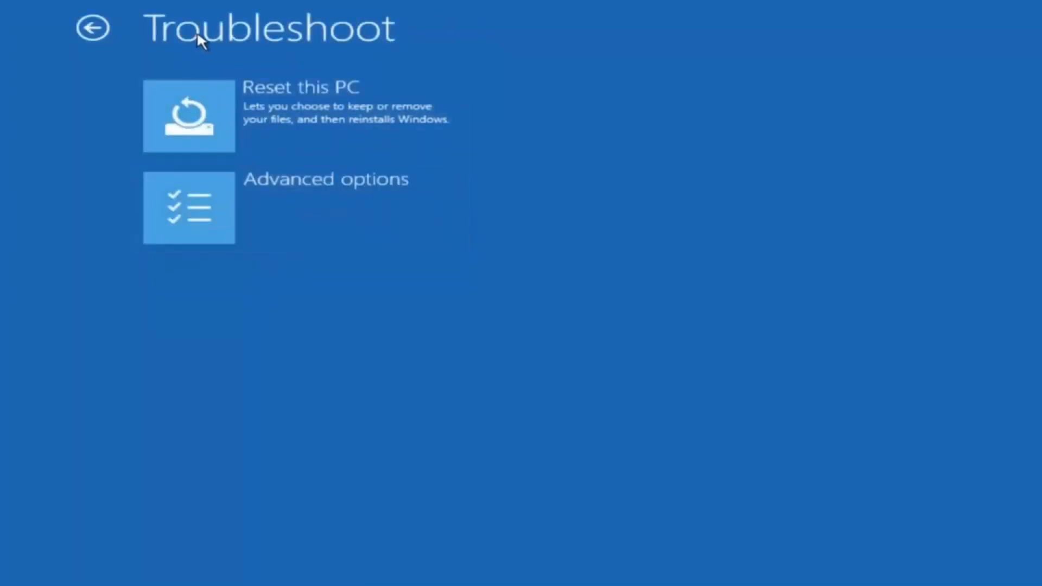
{"action": "left_click", "coordinate": [189, 207]}
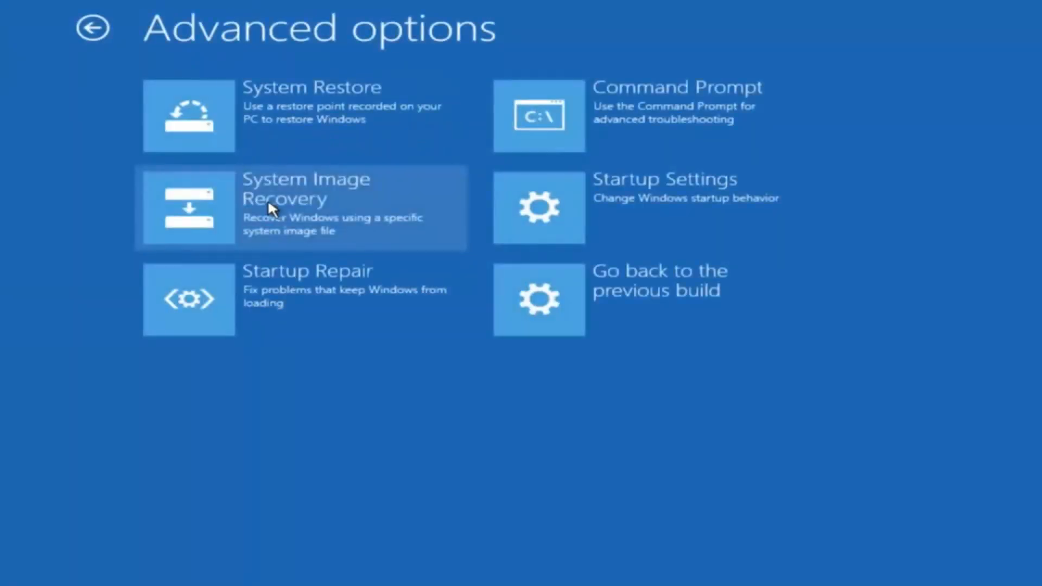
{"action": "mouse_move", "coordinate": [573, 98]}
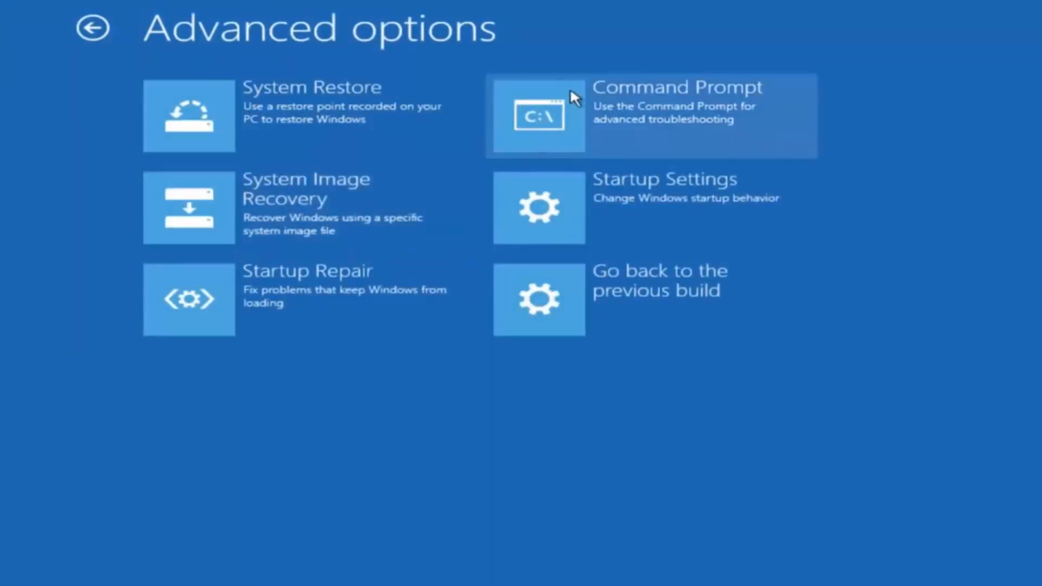
{"action": "mouse_move", "coordinate": [622, 128]}
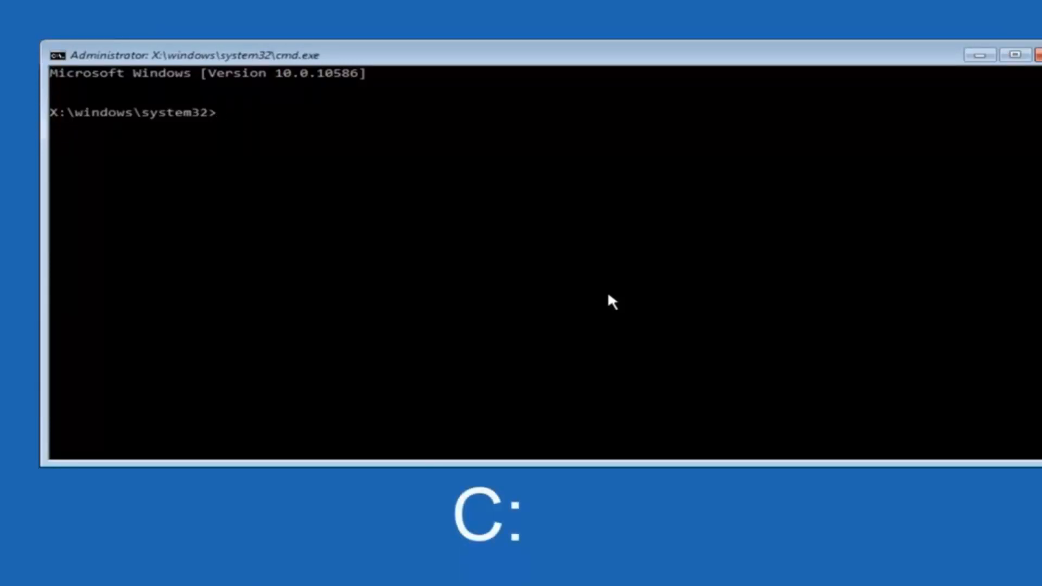
- Run 'c:' then 'dir' to list PerfLogs, Program Files, Users, Windows and Windows.old
{"action": "type", "text": "c:"}
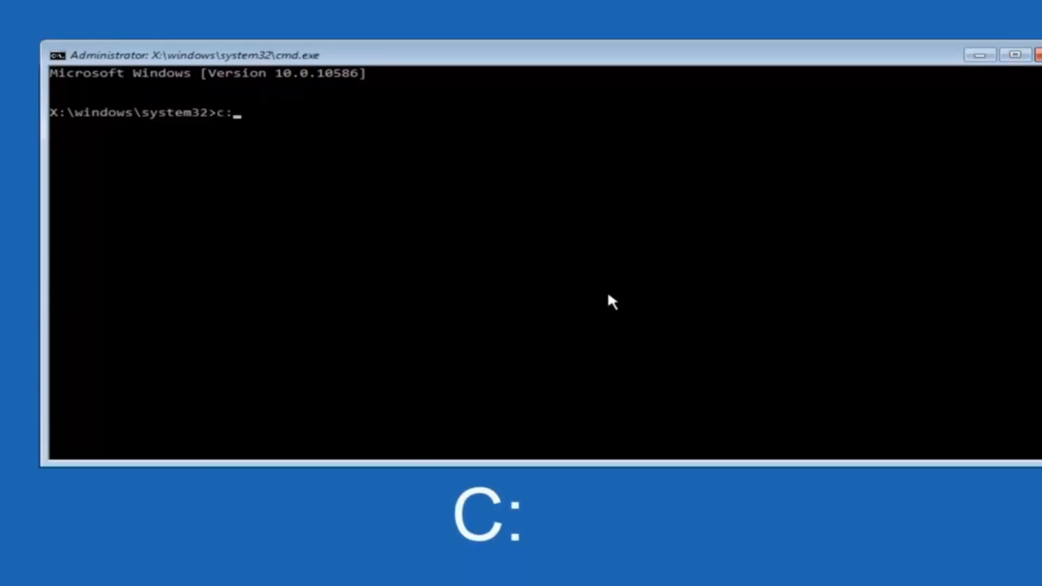
{"action": "key", "text": "Return"}
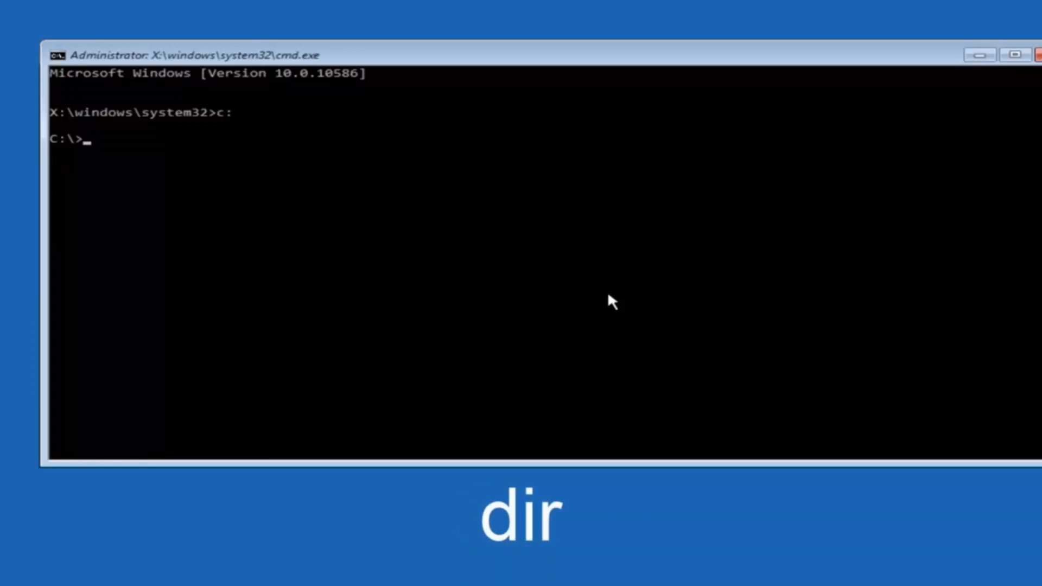
{"action": "type", "text": "dir"}
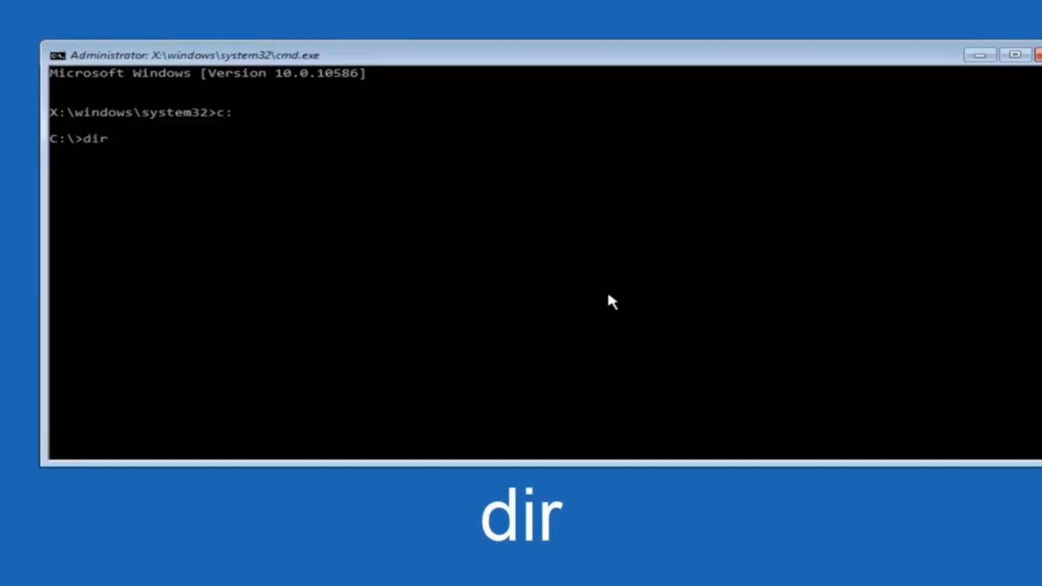
{"action": "key", "text": "Return"}
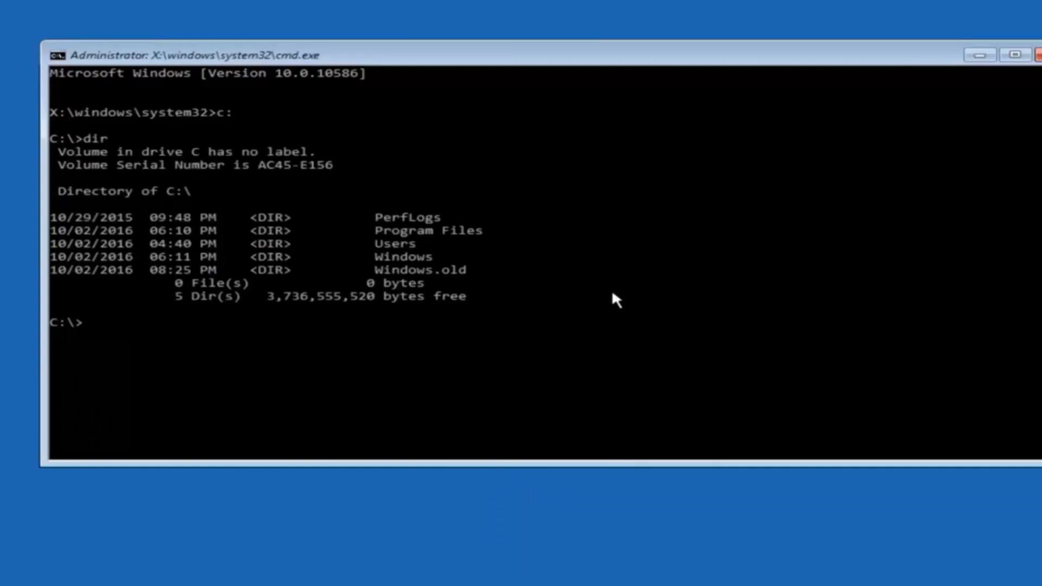
{"action": "mouse_move", "coordinate": [392, 269]}
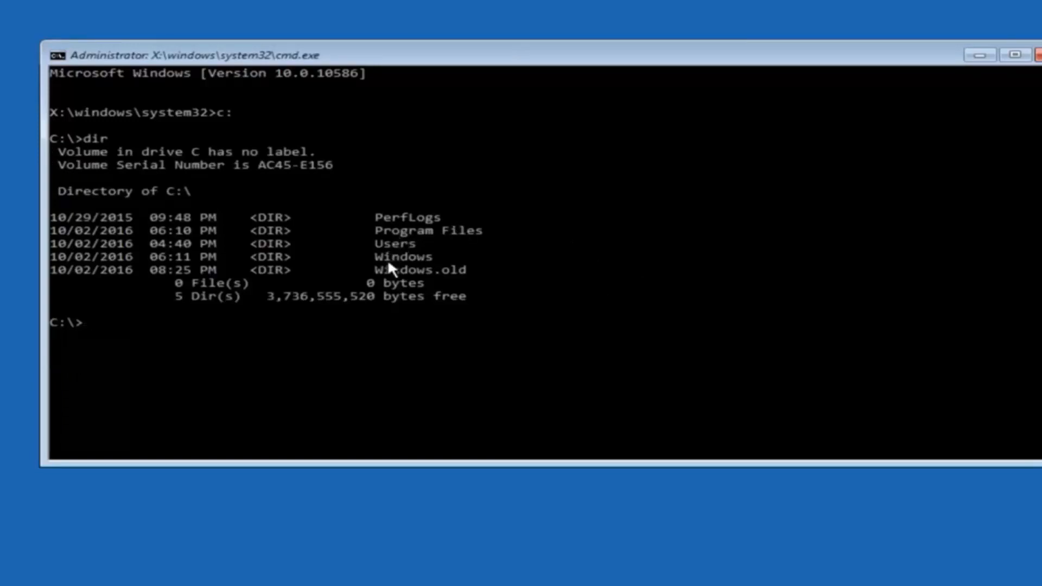
{"action": "mouse_move", "coordinate": [414, 258]}
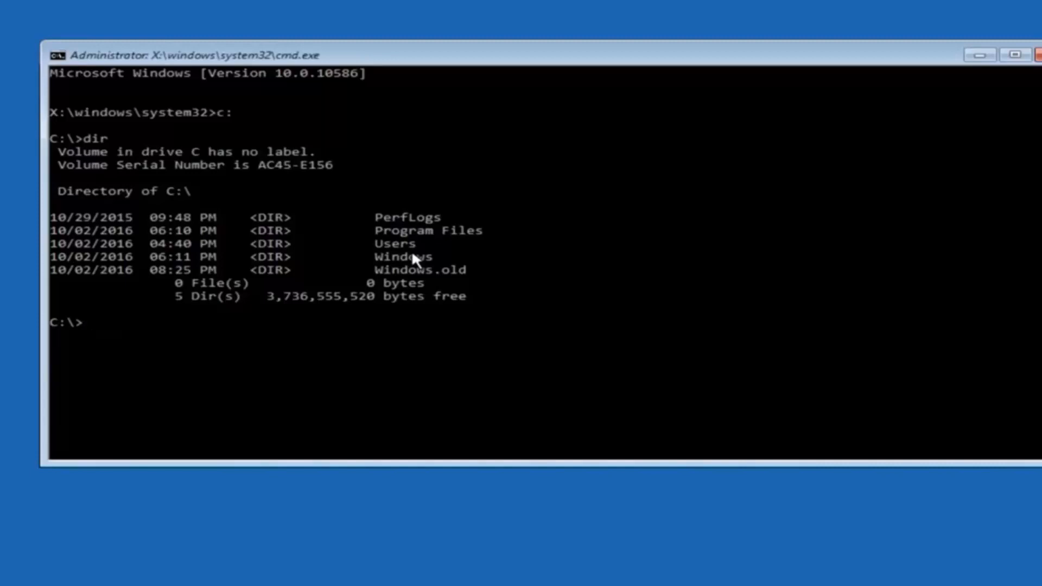
- Run 'cd \windows\system32\config' to enter the registry config folder
{"action": "type", "text": "cd"}
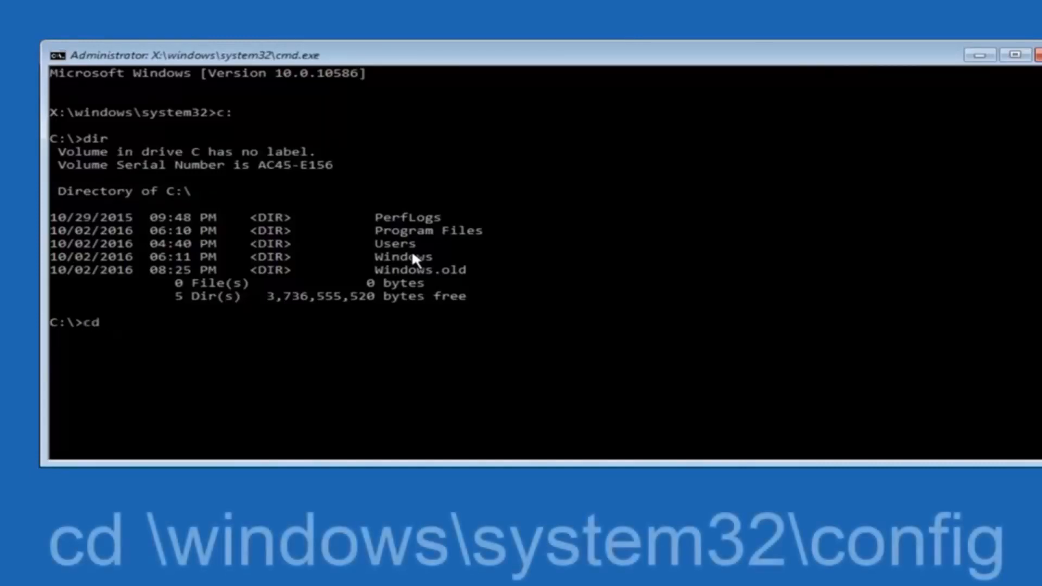
{"action": "type", "text": "\\windo"}
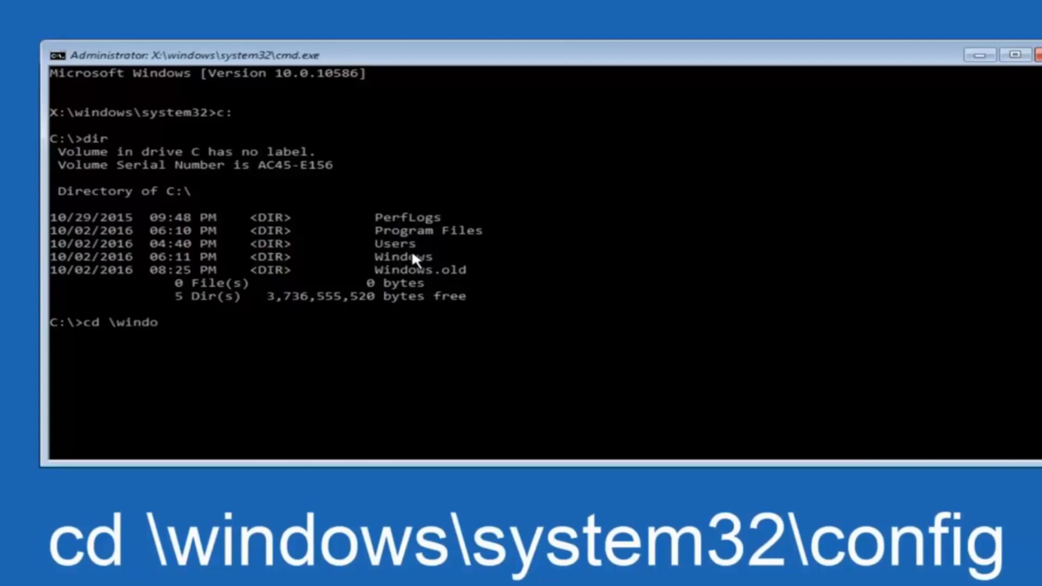
{"action": "type", "text": "ws\\"}
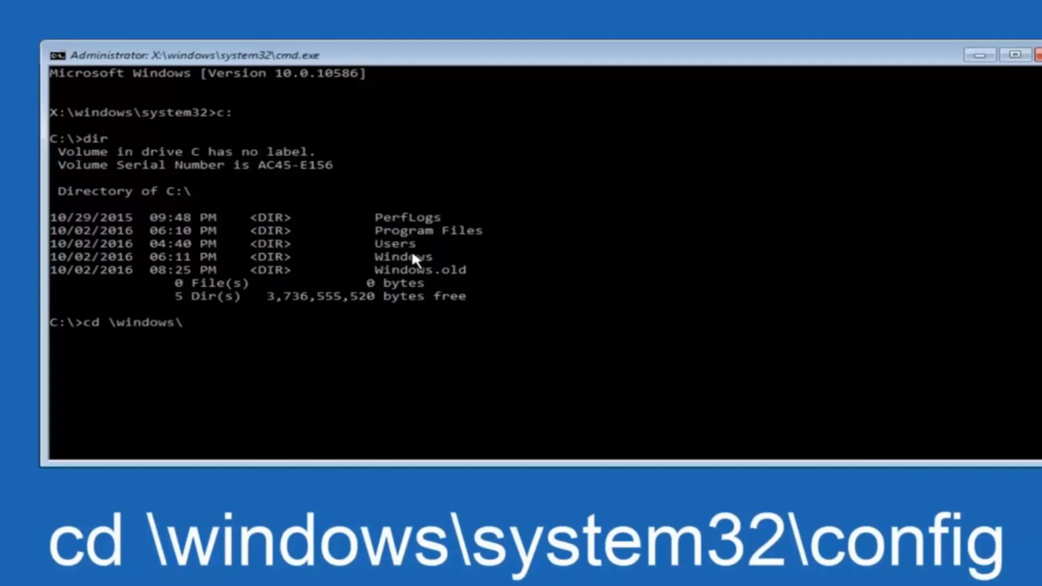
{"action": "type", "text": "system32"}
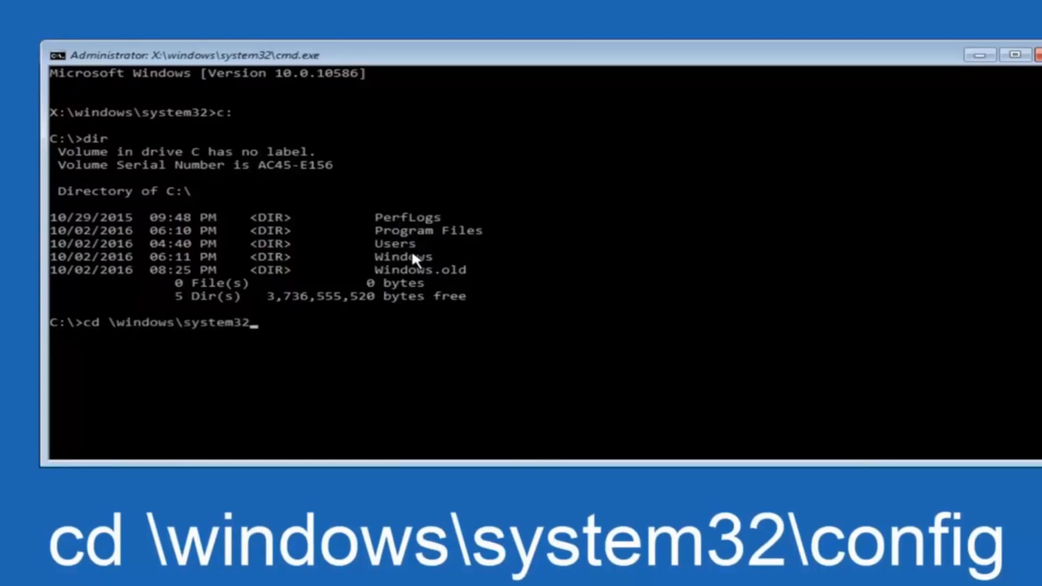
{"action": "type", "text": "\\confi"}
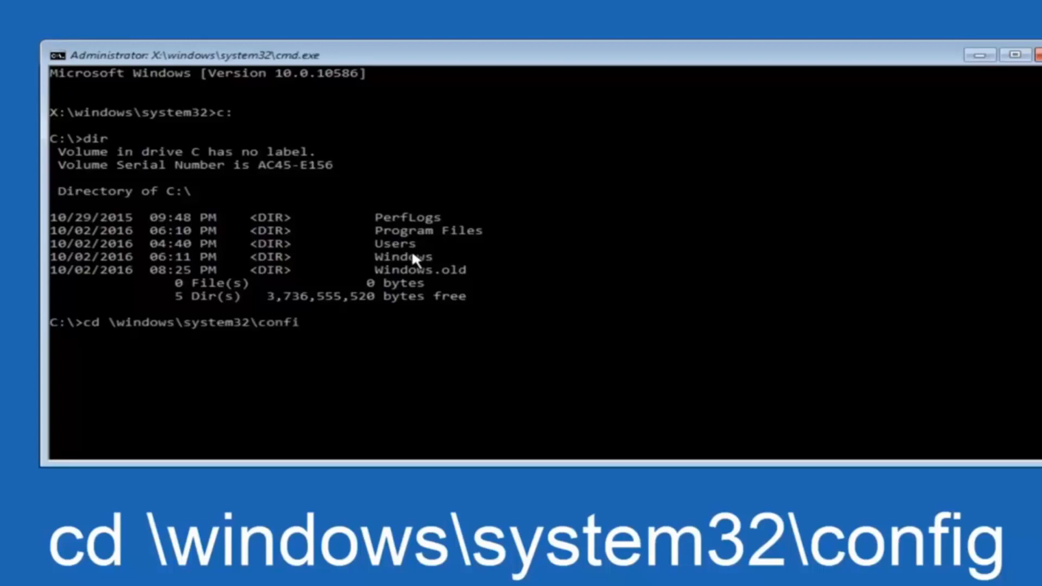
{"action": "type", "text": "g"}
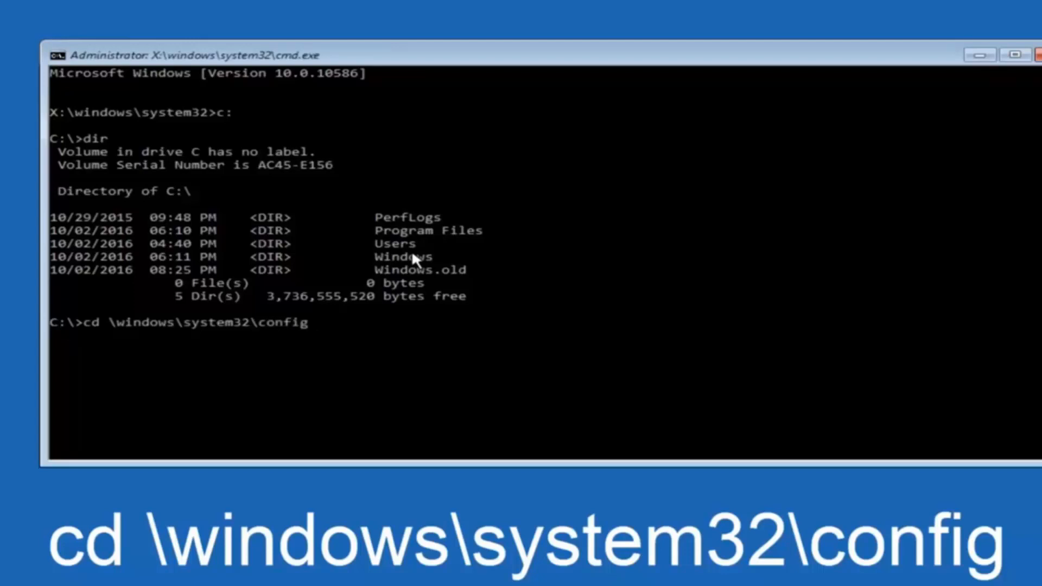
{"action": "key", "text": "Return"}
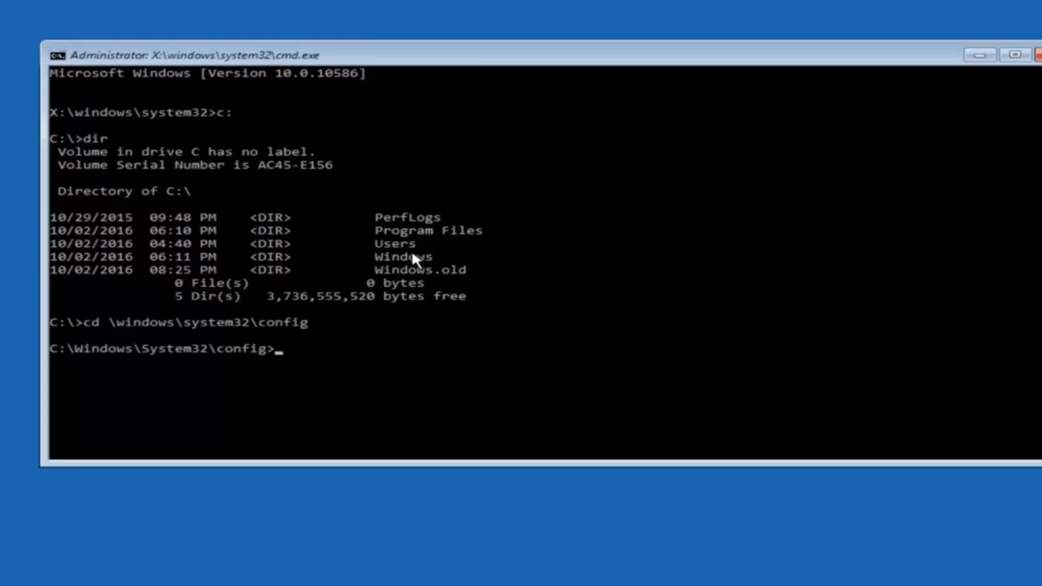
- Create a 'backup' folder inside C:\Windows\System32\config with md backup, correcting a stray 1
{"action": "type", "text": "md"}
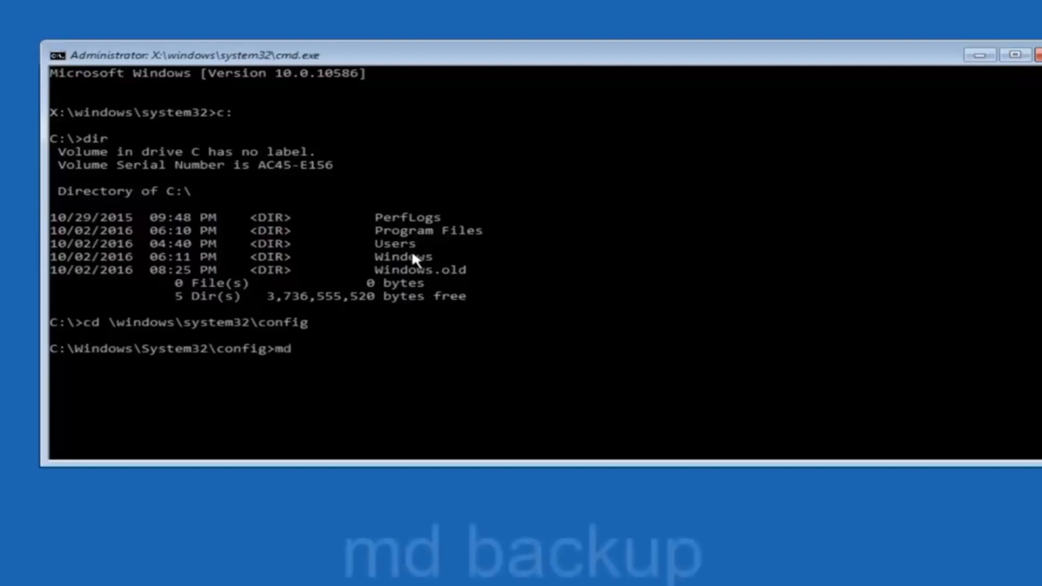
{"action": "type", "text": "bac"}
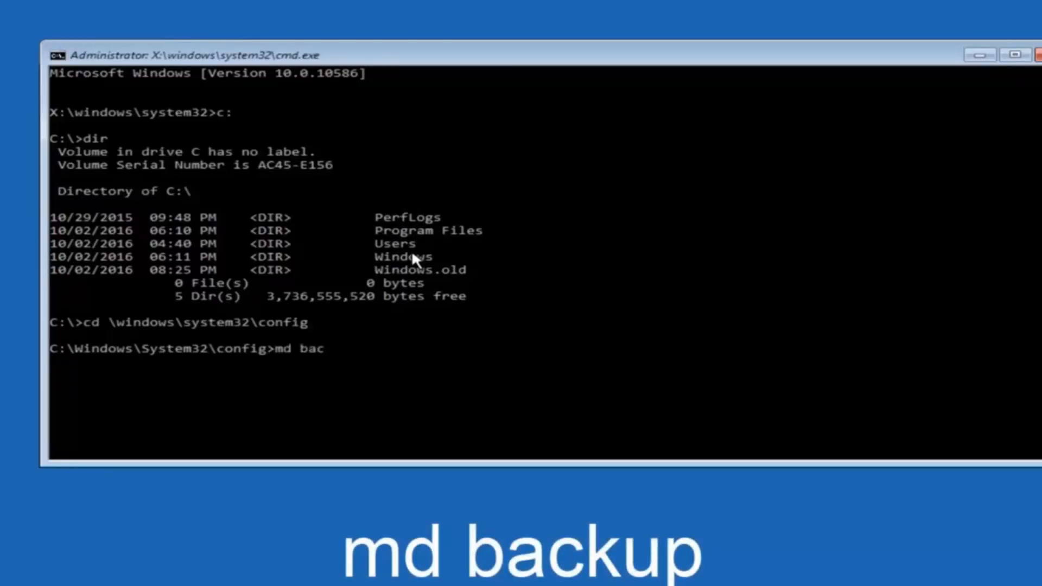
{"action": "type", "text": "kup"}
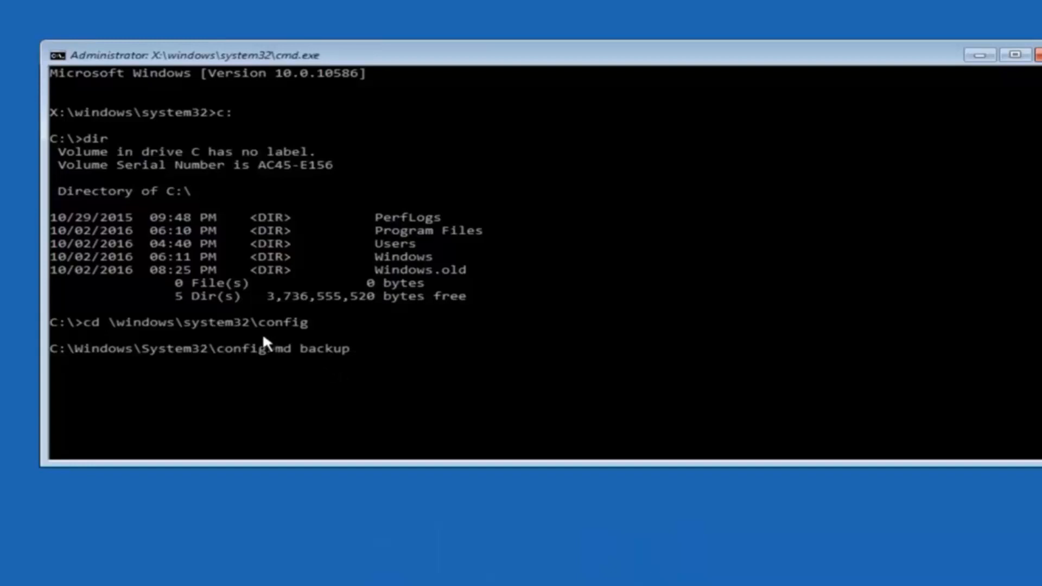
{"action": "mouse_move", "coordinate": [314, 369]}
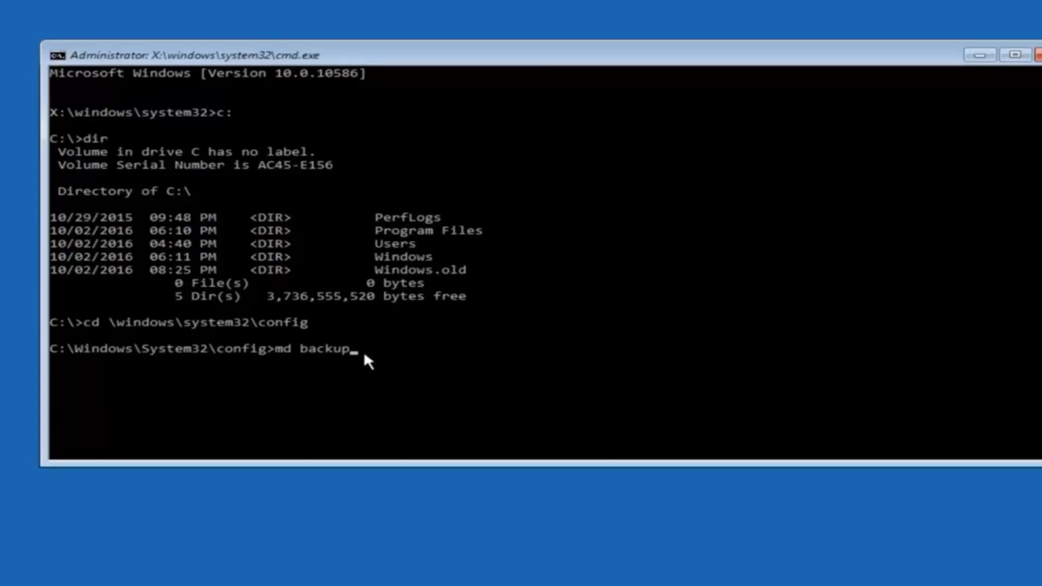
{"action": "type", "text": "1"}
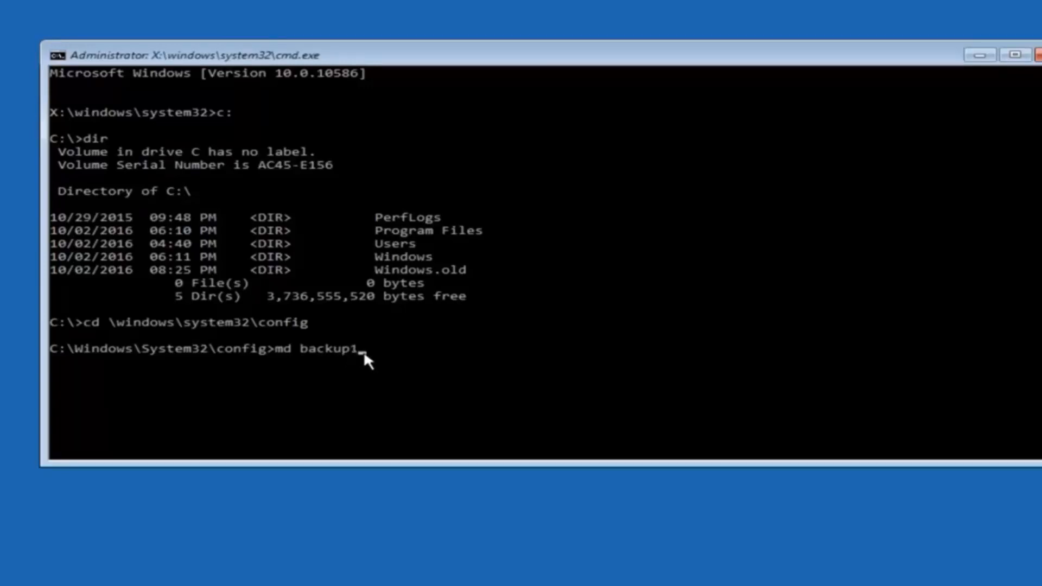
{"action": "key", "text": "Backspace"}
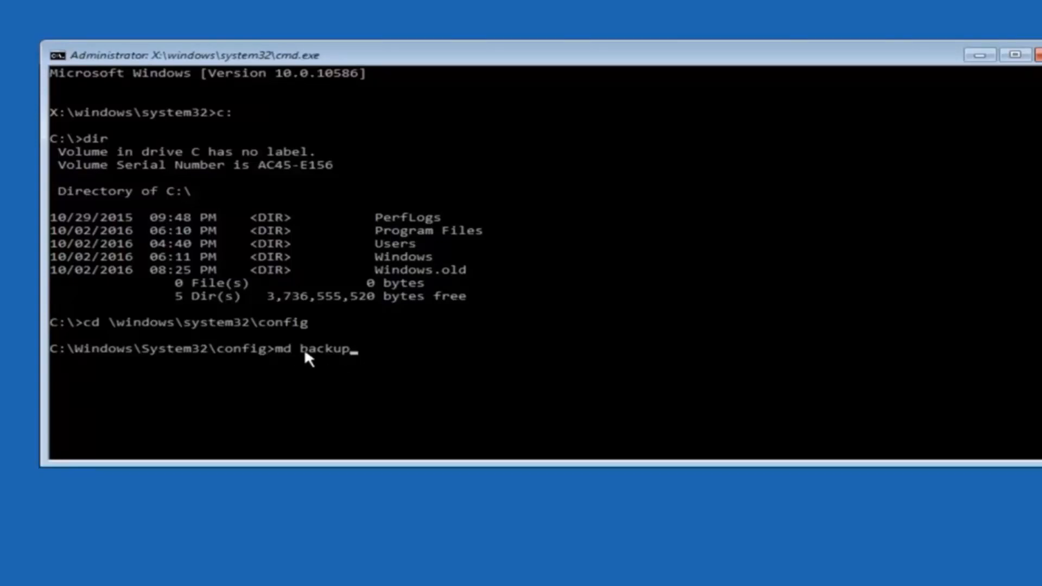
{"action": "mouse_move", "coordinate": [348, 362]}
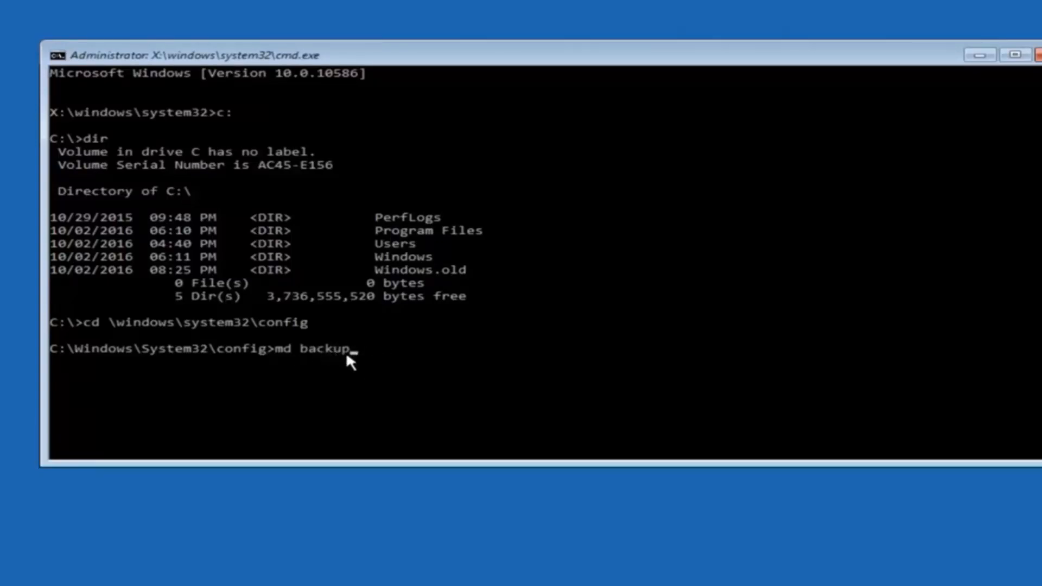
{"action": "key", "text": "Return"}
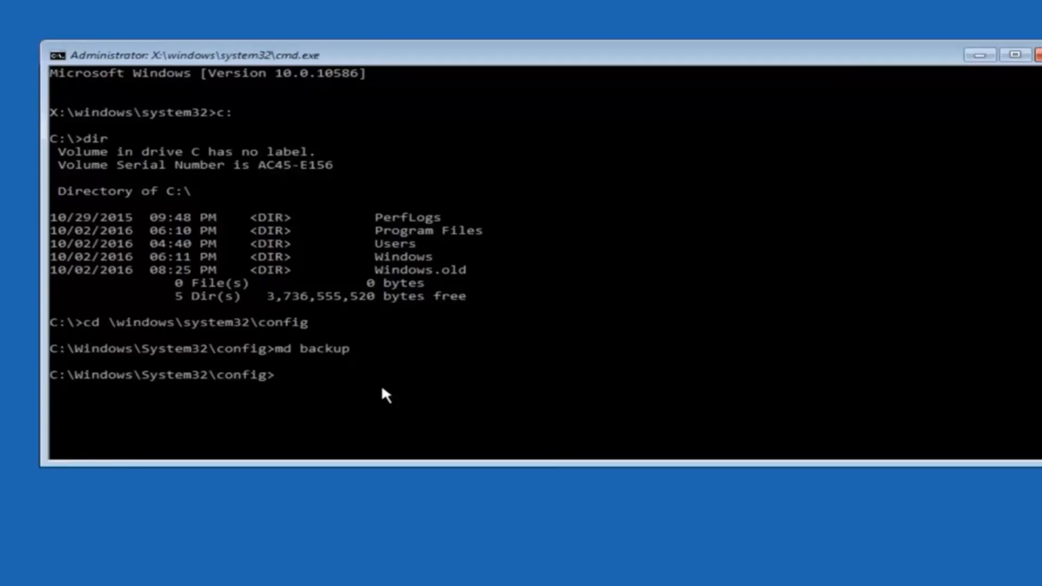
- Copy all ten registry hive files from config into the backup folder with copy *.* backup
{"action": "type", "text": "c"}
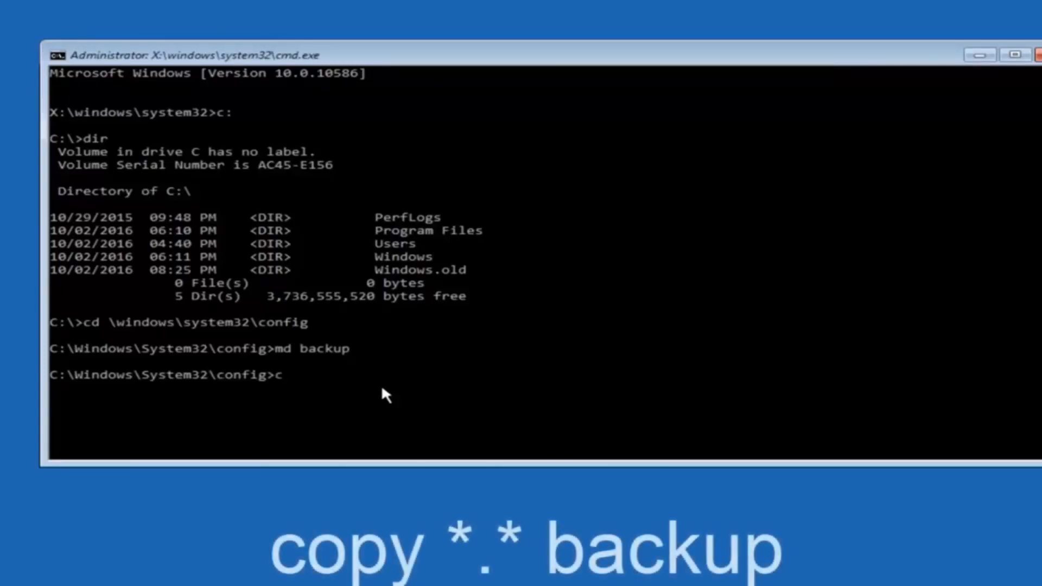
{"action": "type", "text": "copy"}
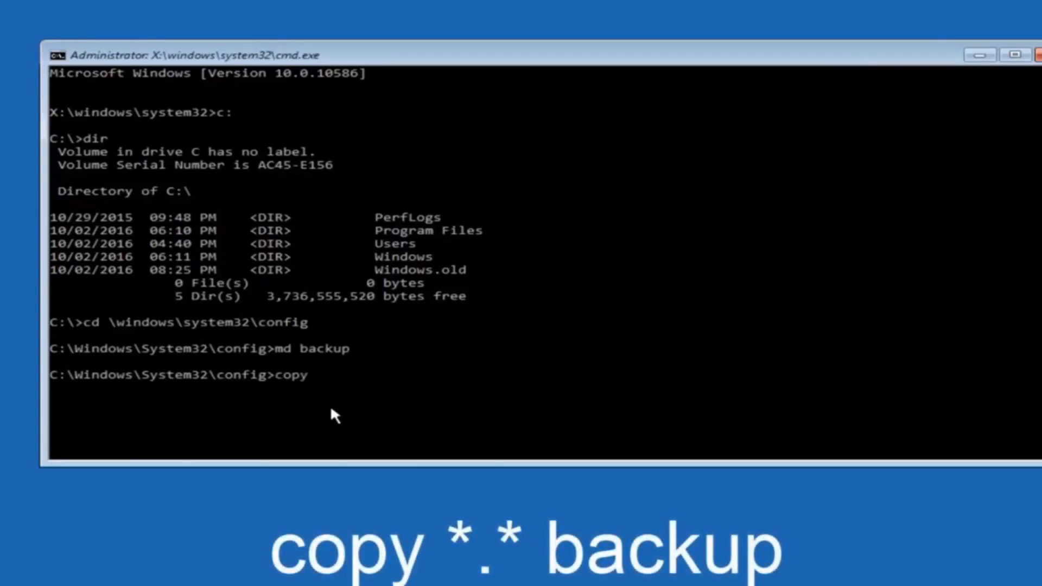
{"action": "type", "text": "*"}
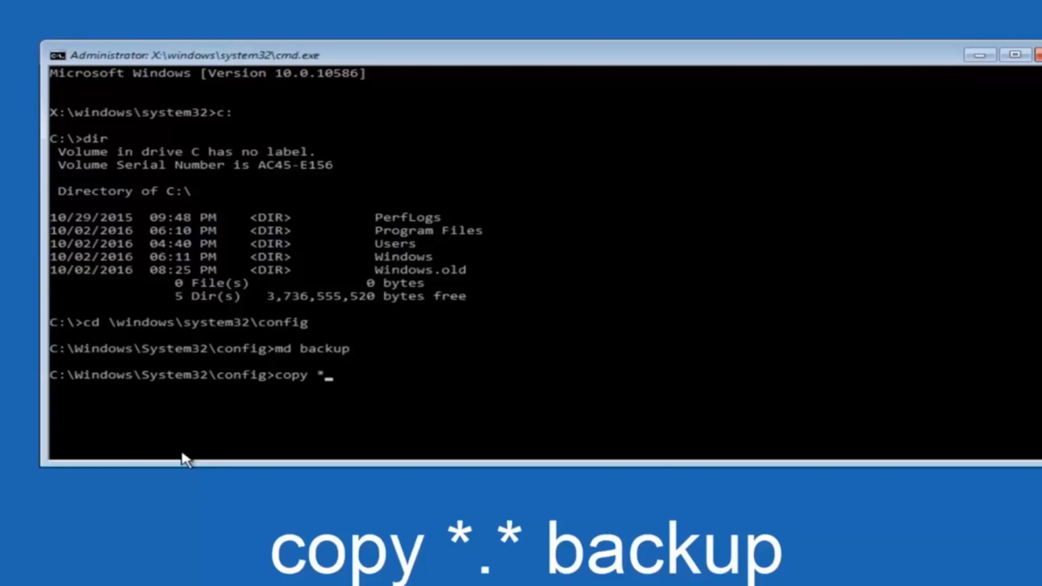
{"action": "type", "text": "."}
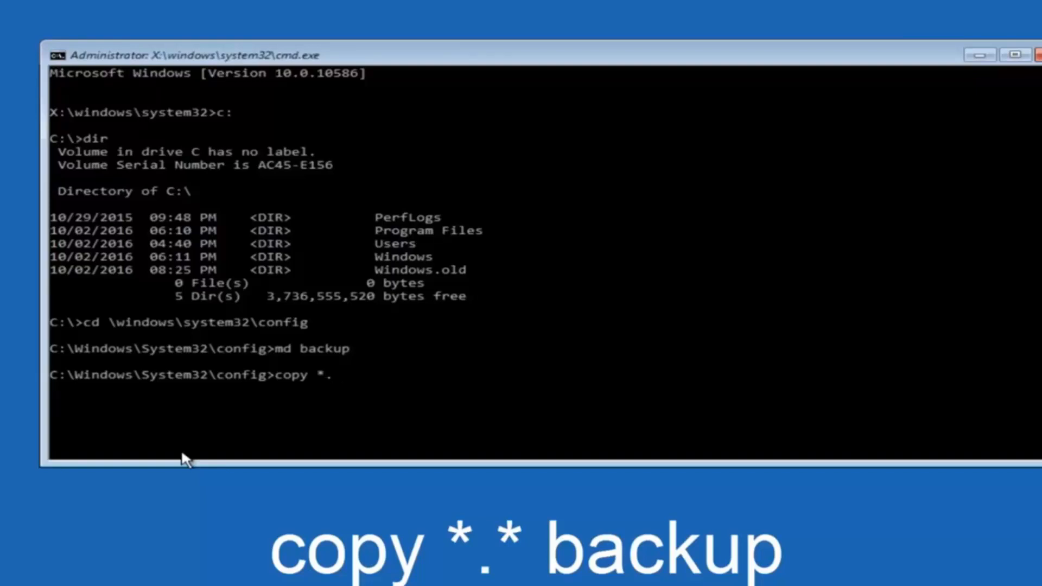
{"action": "type", "text": "*"}
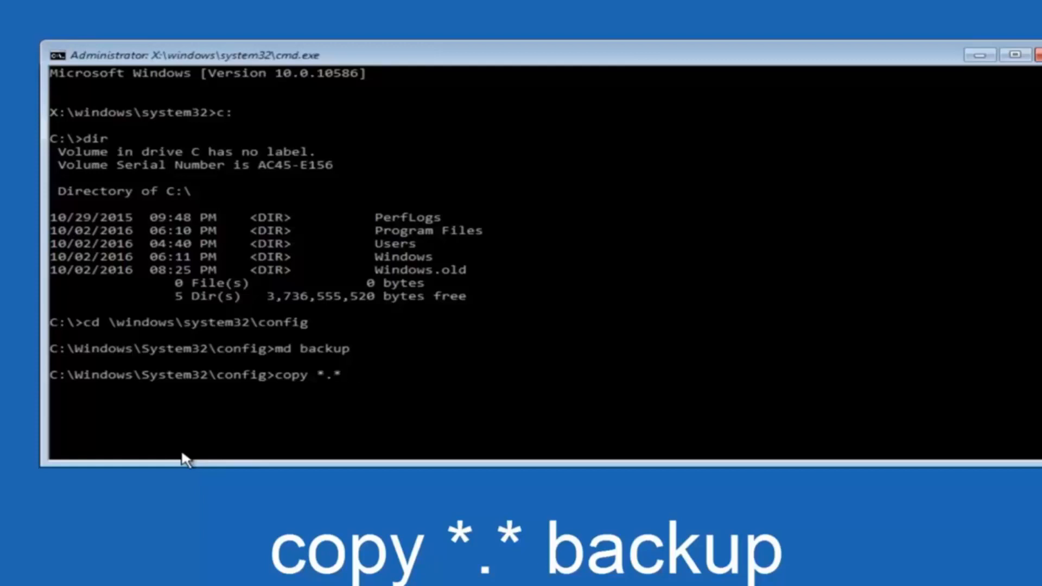
{"action": "type", "text": "bac"}
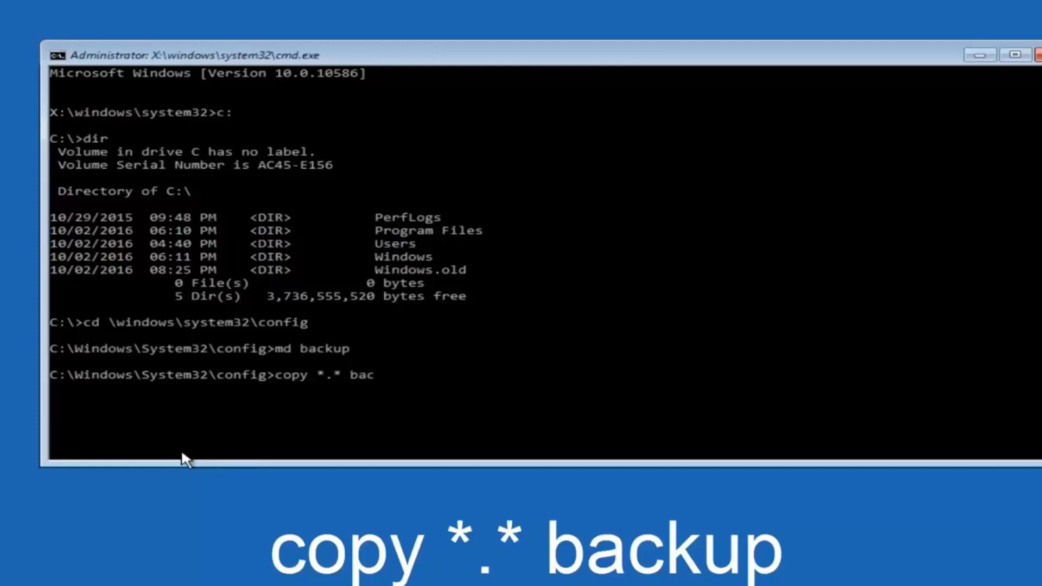
{"action": "type", "text": "kup"}
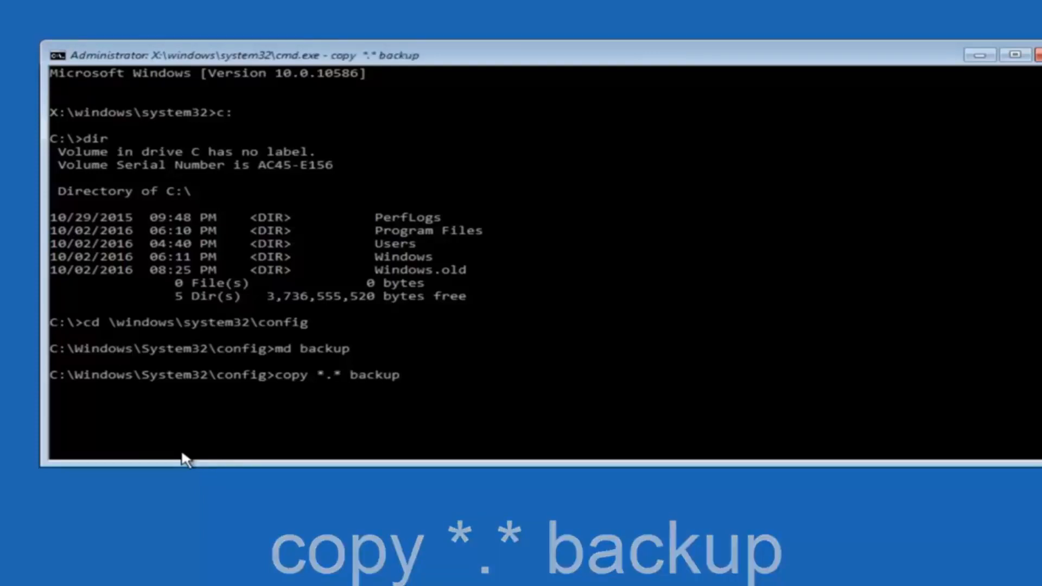
{"action": "key", "text": "Return"}
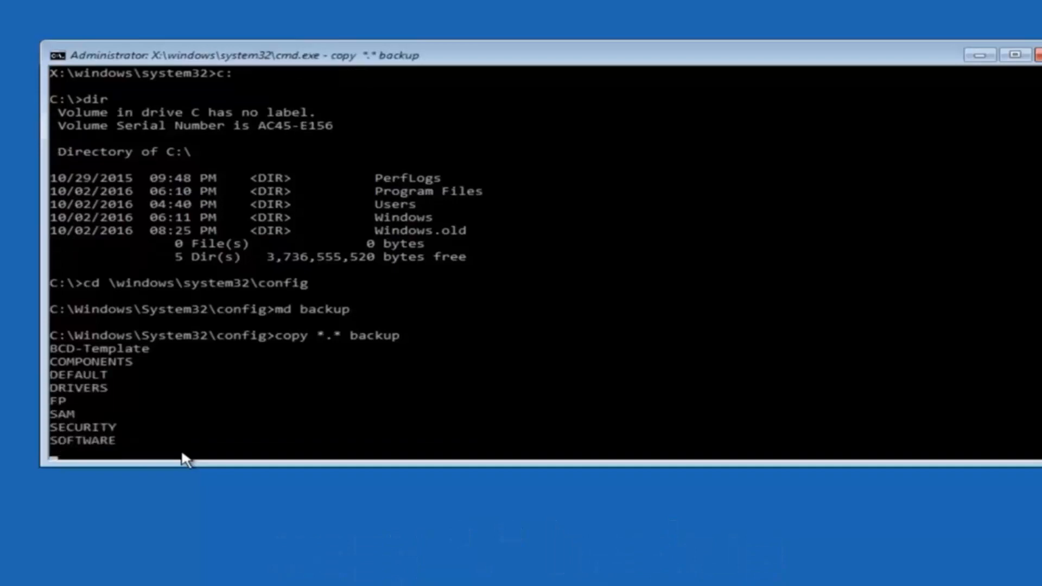
{"action": "key", "text": "Return"}
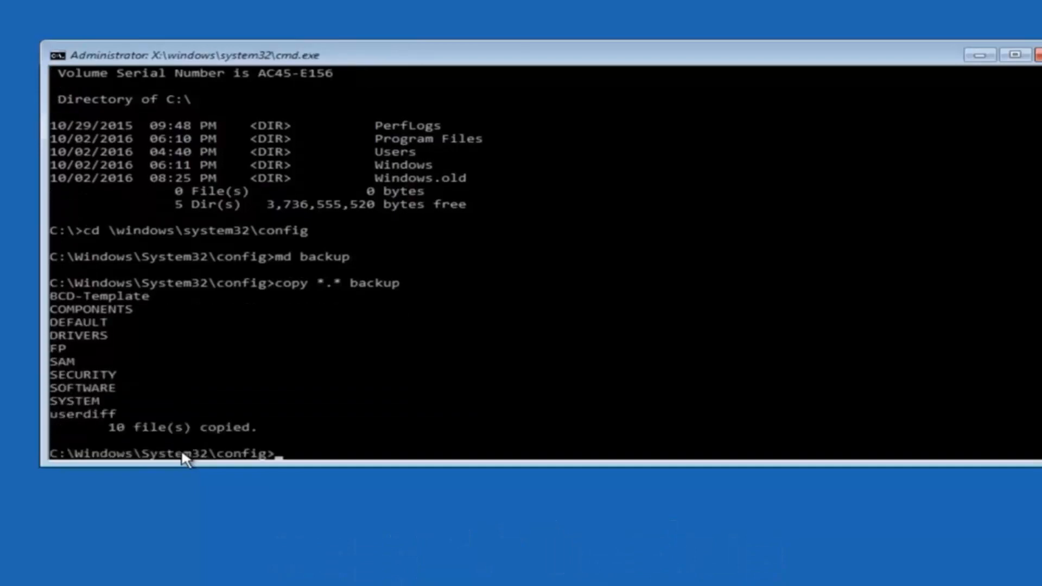
{"action": "type", "text": "cd"}
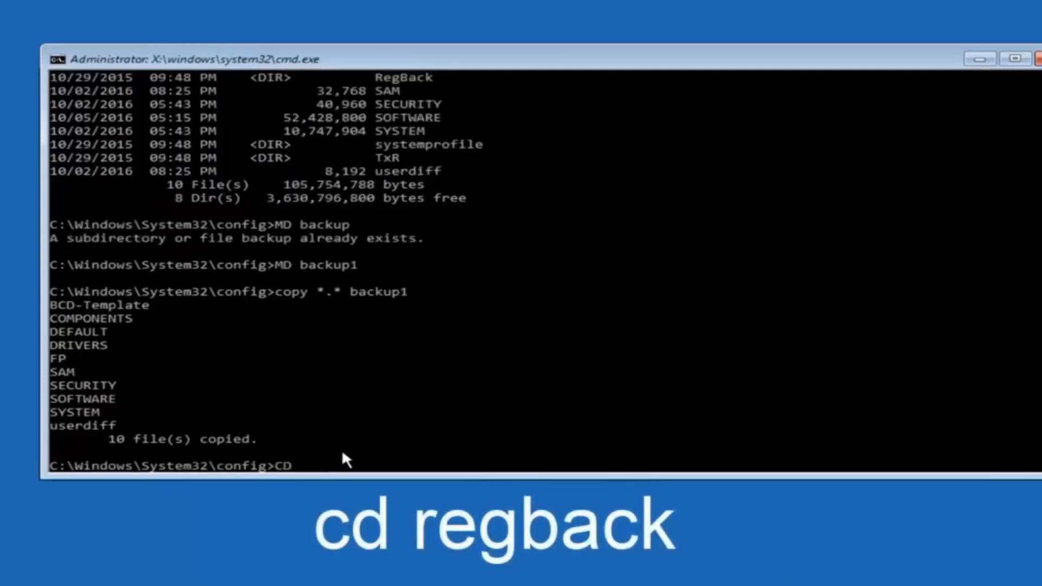
- Enter 'regback' as the CD command's target folder, not yet run
{"action": "type", "text": "reg"}
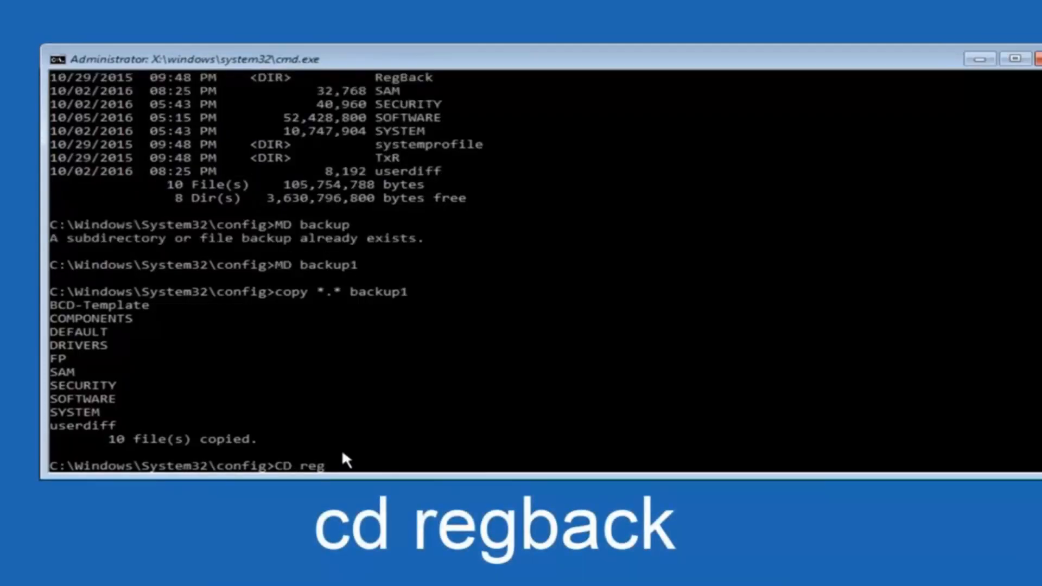
{"action": "type", "text": "ba"}
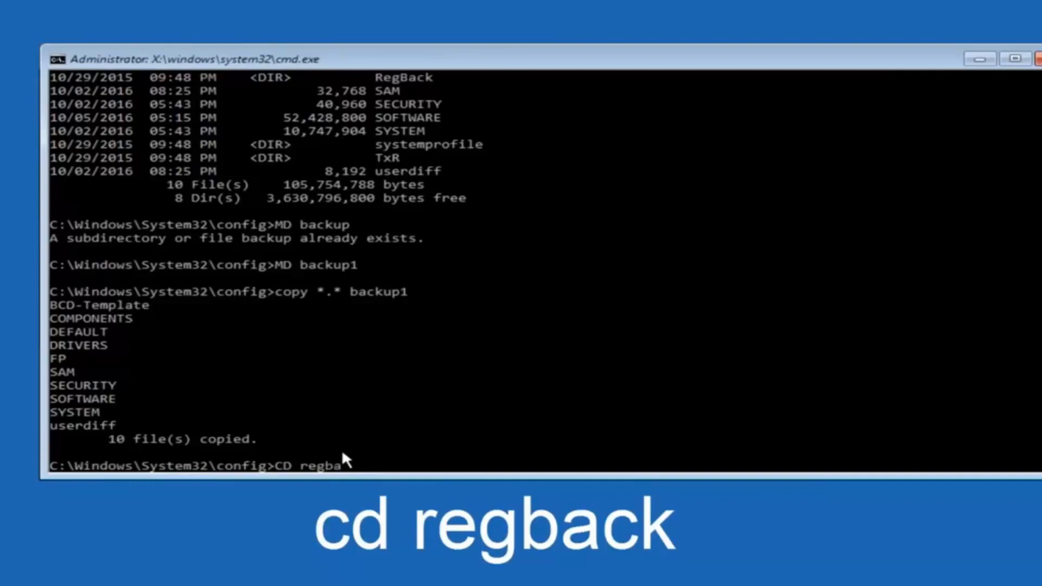
{"action": "type", "text": "ck"}
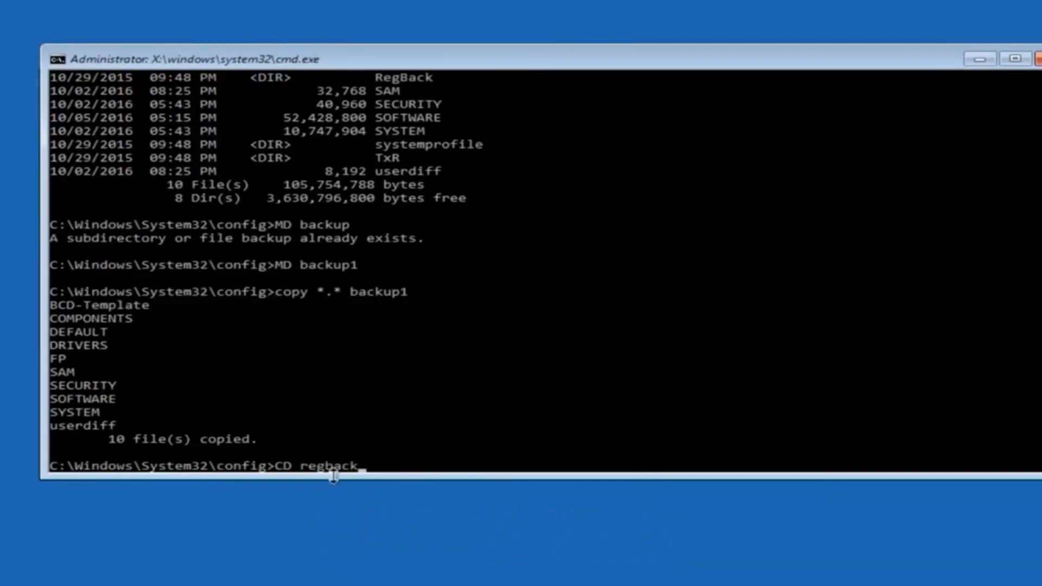
{"action": "mouse_move", "coordinate": [341, 480]}
{"action": "type", "text": "dir"}
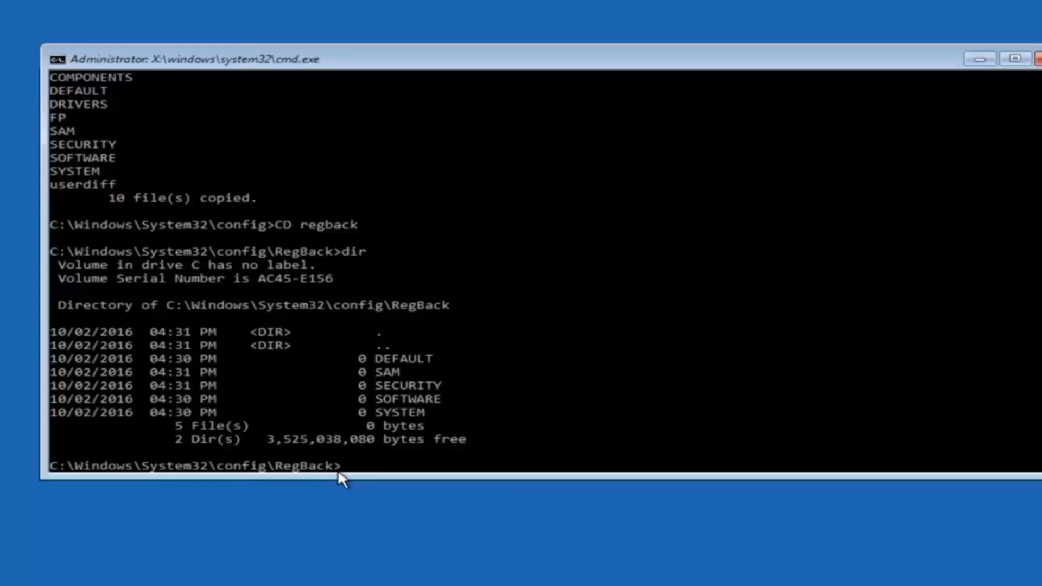
- Copy all RegBack hives up into config with copy *.* .., answering A to overwrite all
{"action": "type", "text": "copy"}
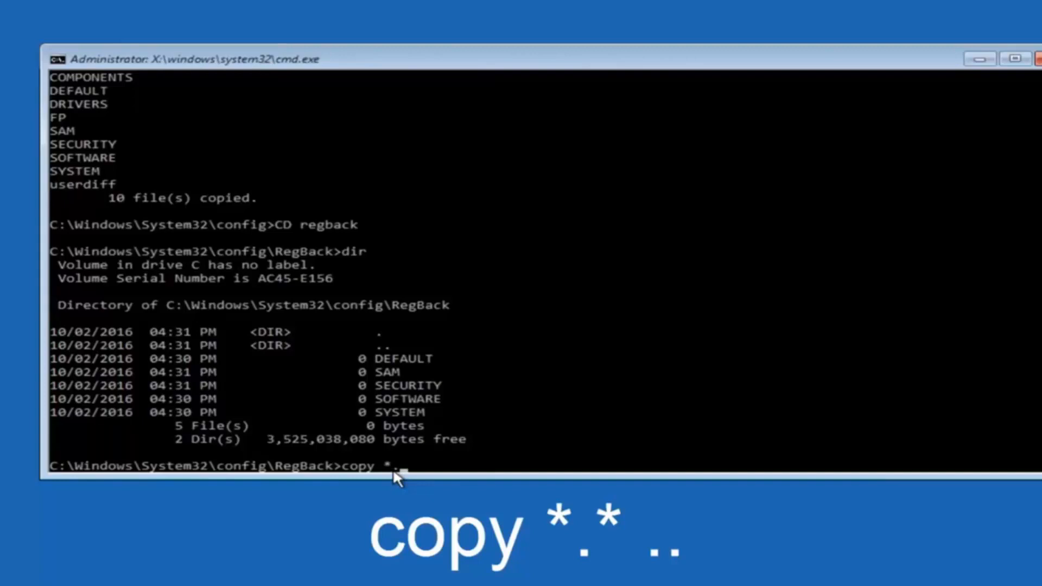
{"action": "type", "text": "*"}
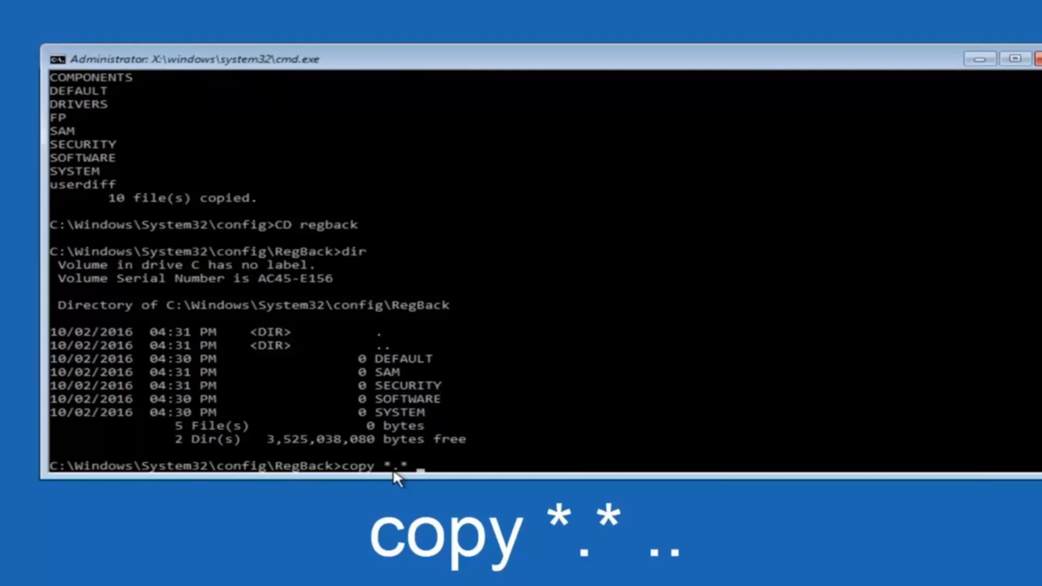
{"action": "type", "text": ".."}
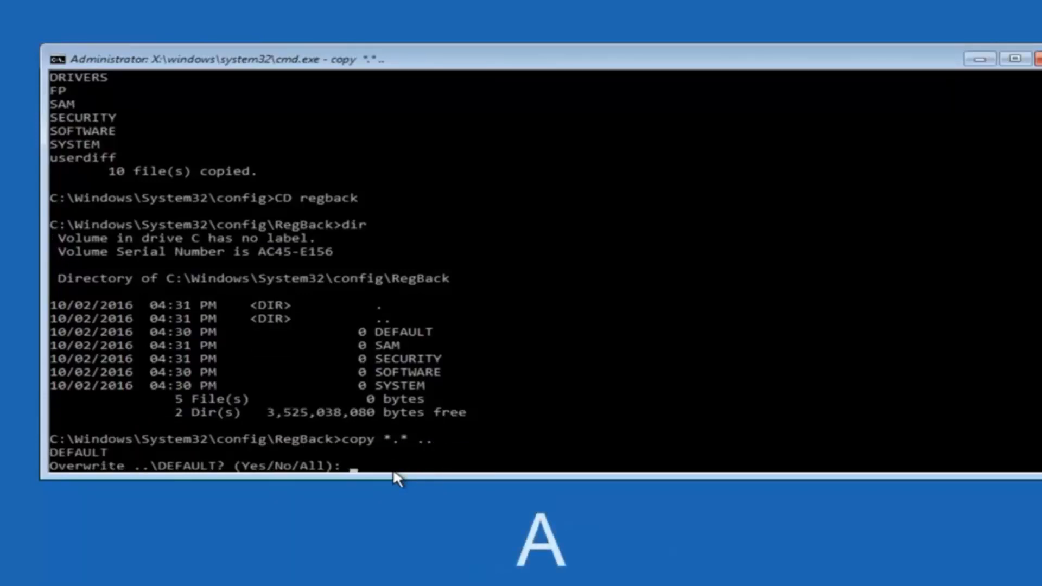
{"action": "type", "text": "A"}
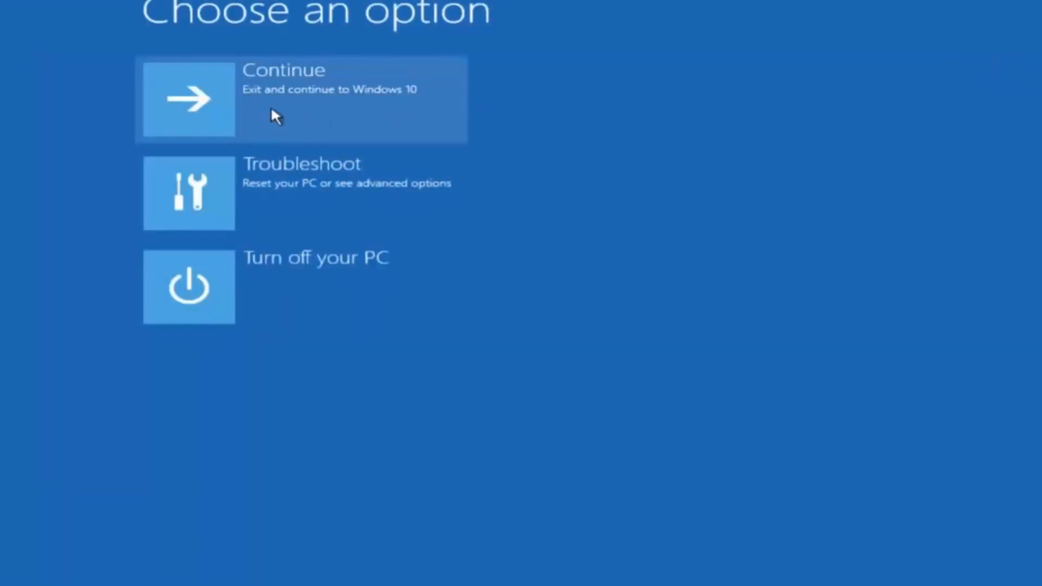
{"action": "mouse_move", "coordinate": [251, 125]}
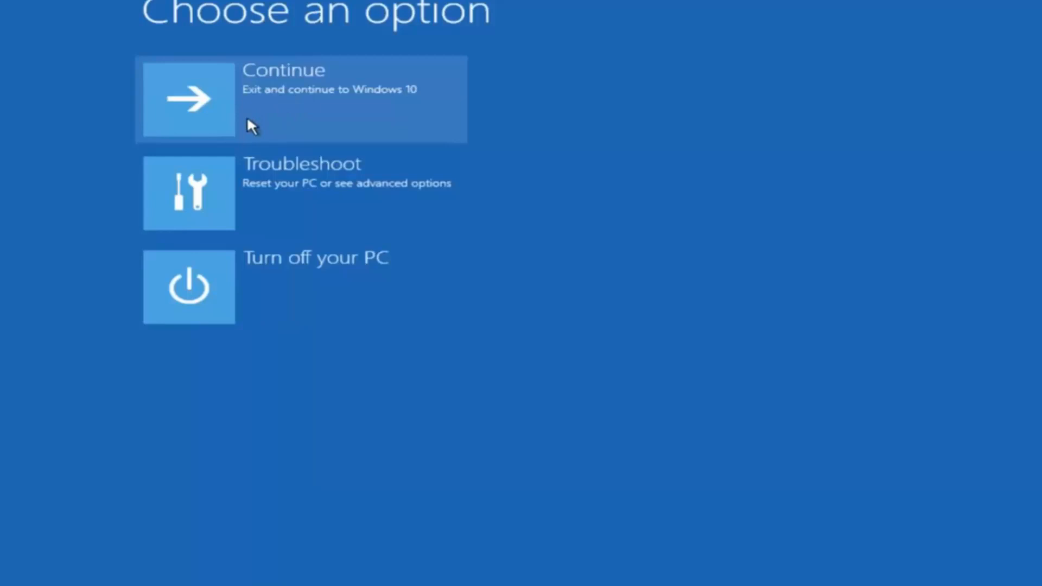